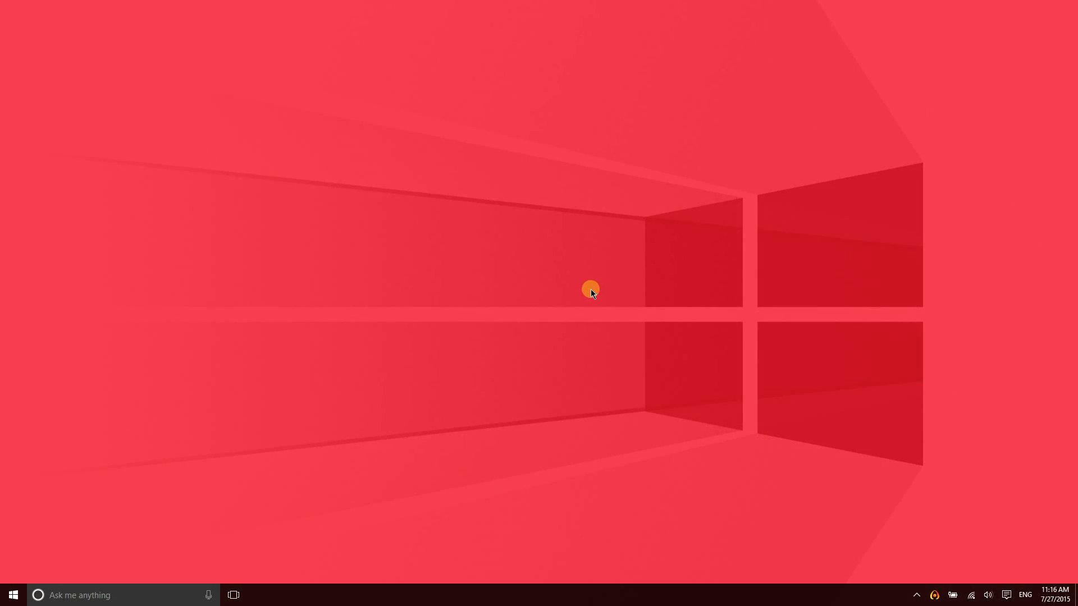
pyautogui.moveTo(597, 283)
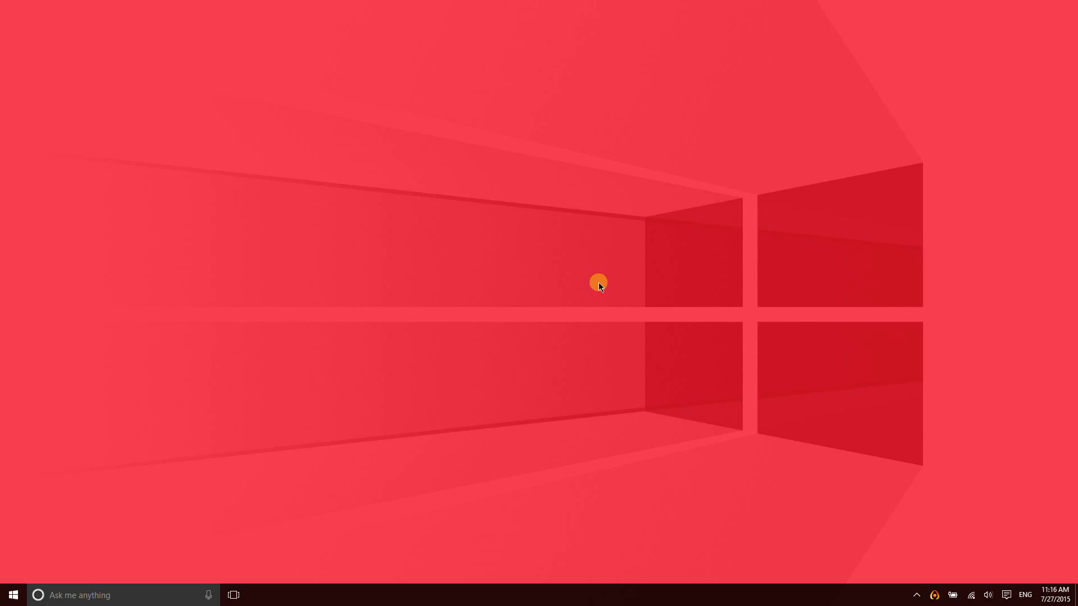
pyautogui.moveTo(597, 276)
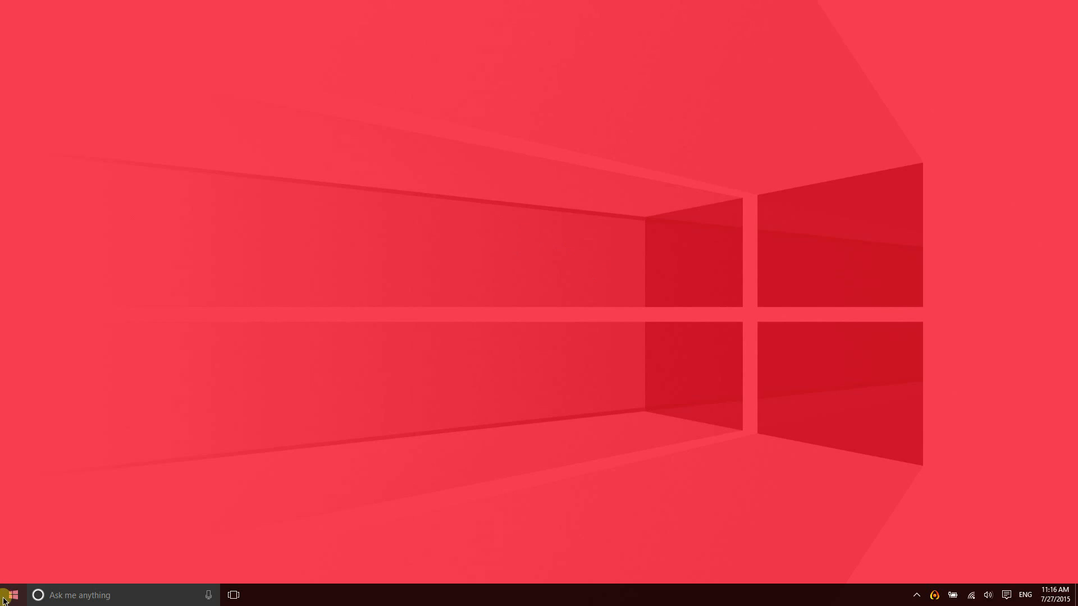
# Expand the Action Center's quick actions and launch Settings from the All settings tile.
pyautogui.click(11, 595)
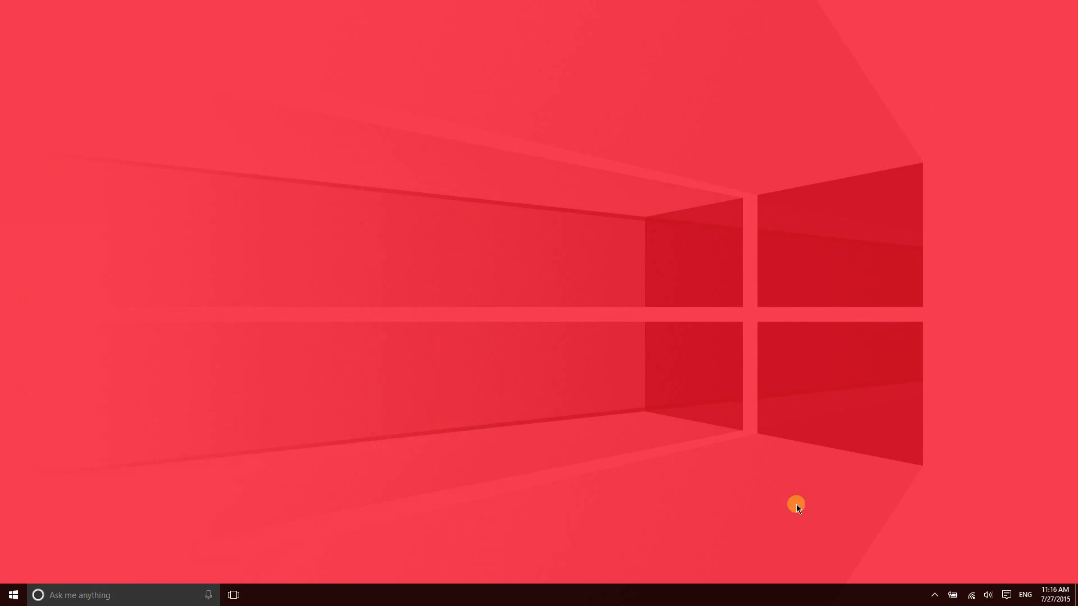
pyautogui.click(1004, 595)
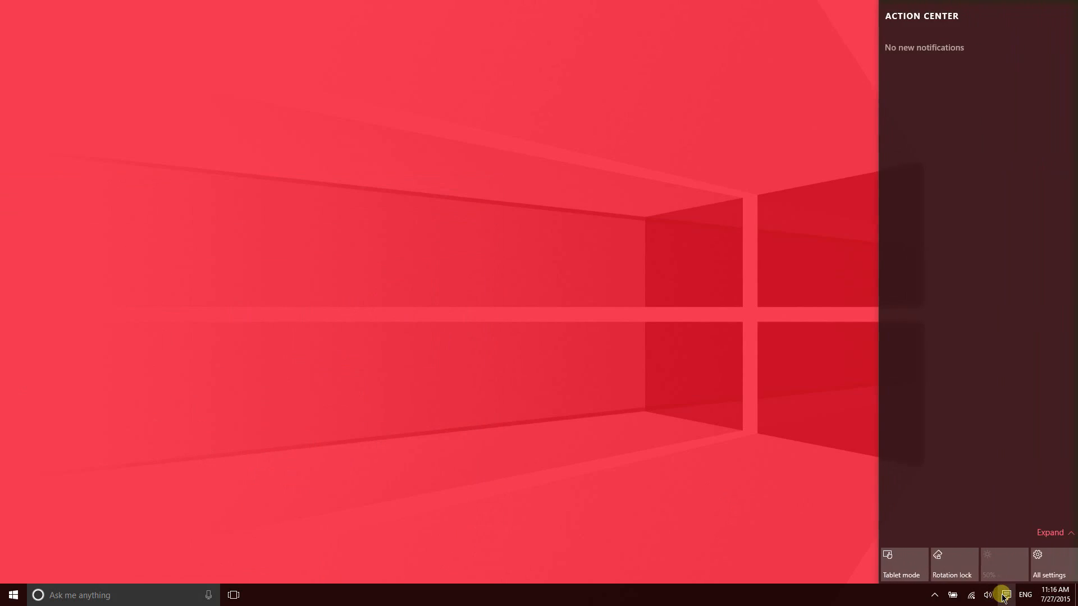
pyautogui.click(1050, 532)
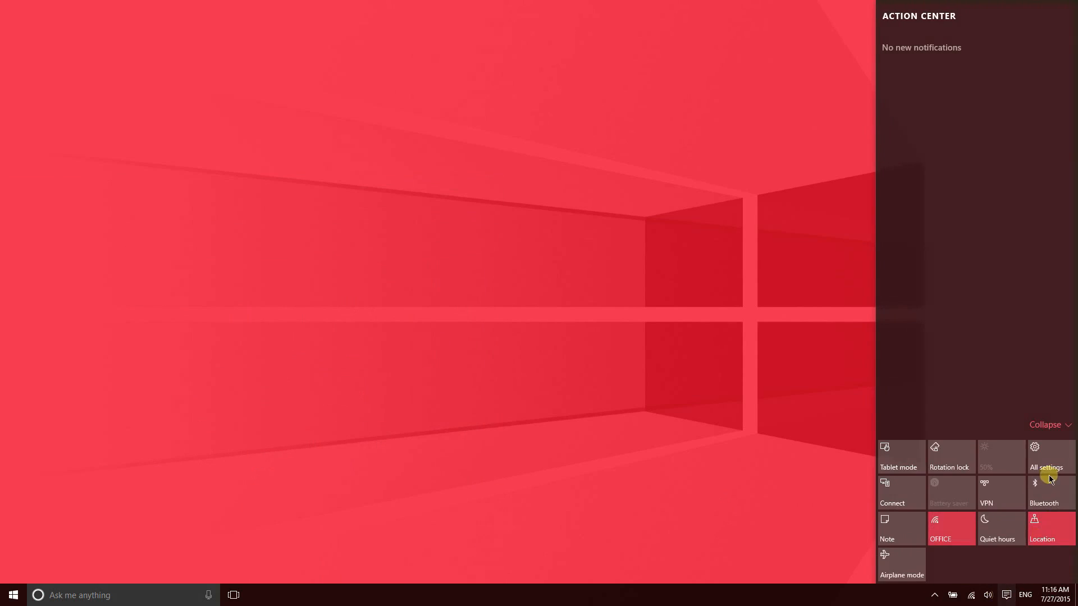
pyautogui.click(184, 558)
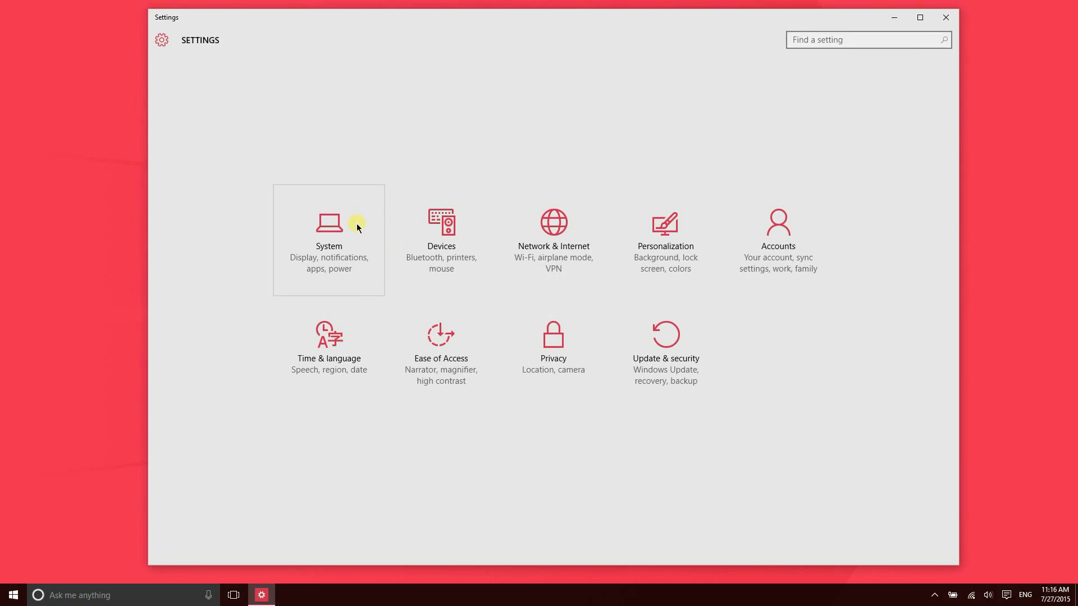
pyautogui.moveTo(349, 227)
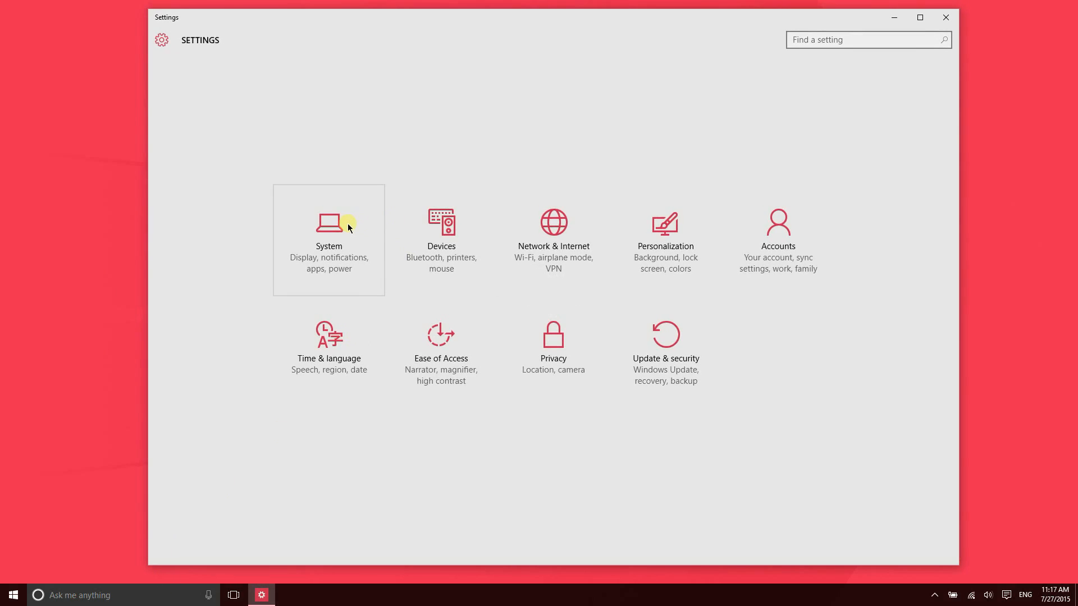
# Open System and try 150%, 175% and 125% text scaling, ending at 100%.
pyautogui.click(329, 239)
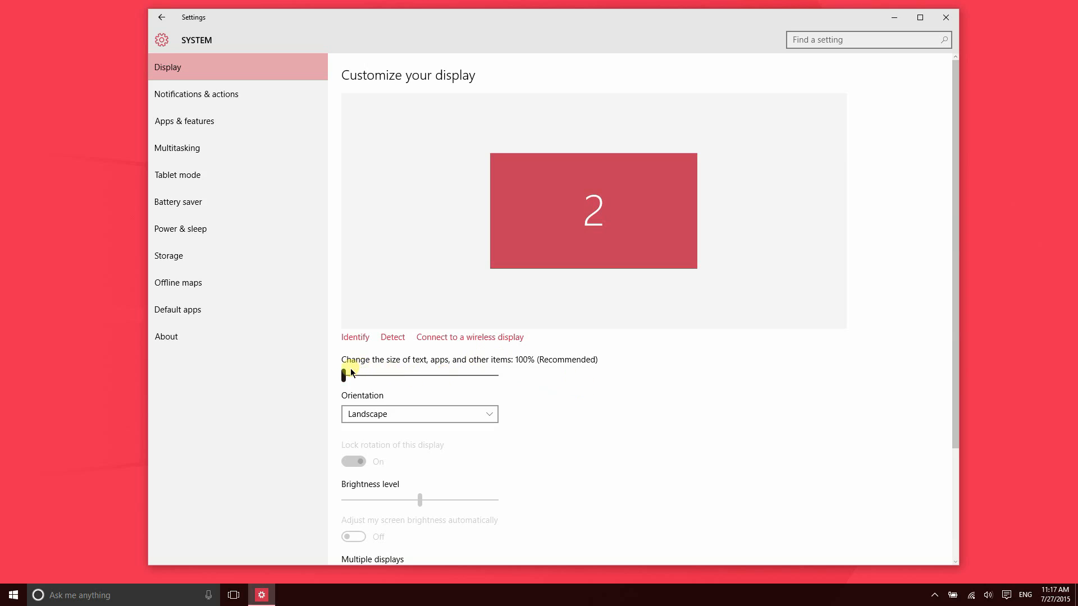
pyautogui.moveTo(345, 376); pyautogui.dragTo(424, 376)
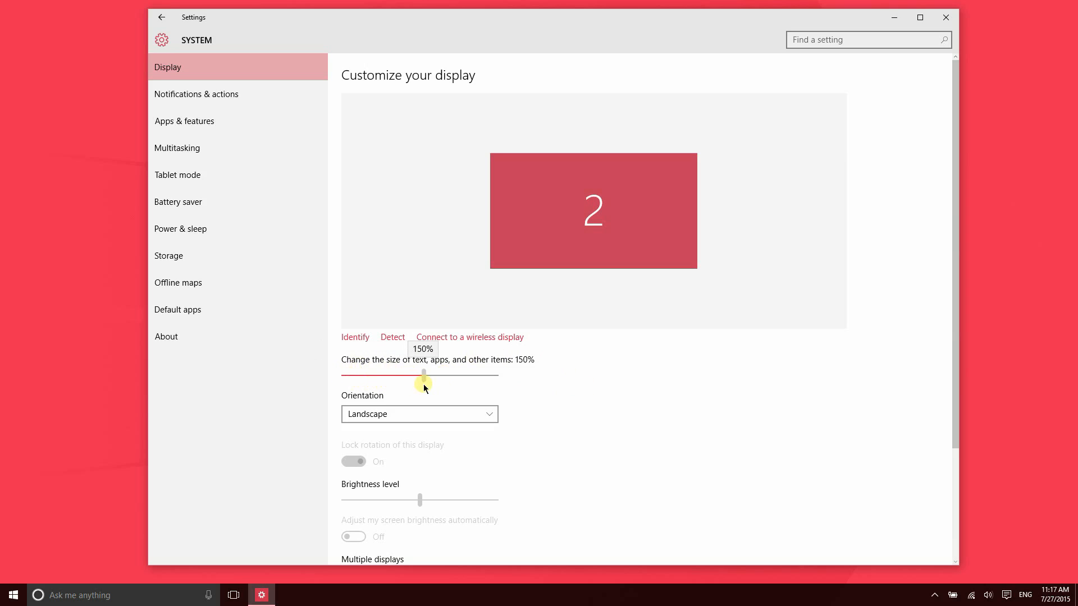
pyautogui.moveTo(423, 375); pyautogui.dragTo(495, 376)
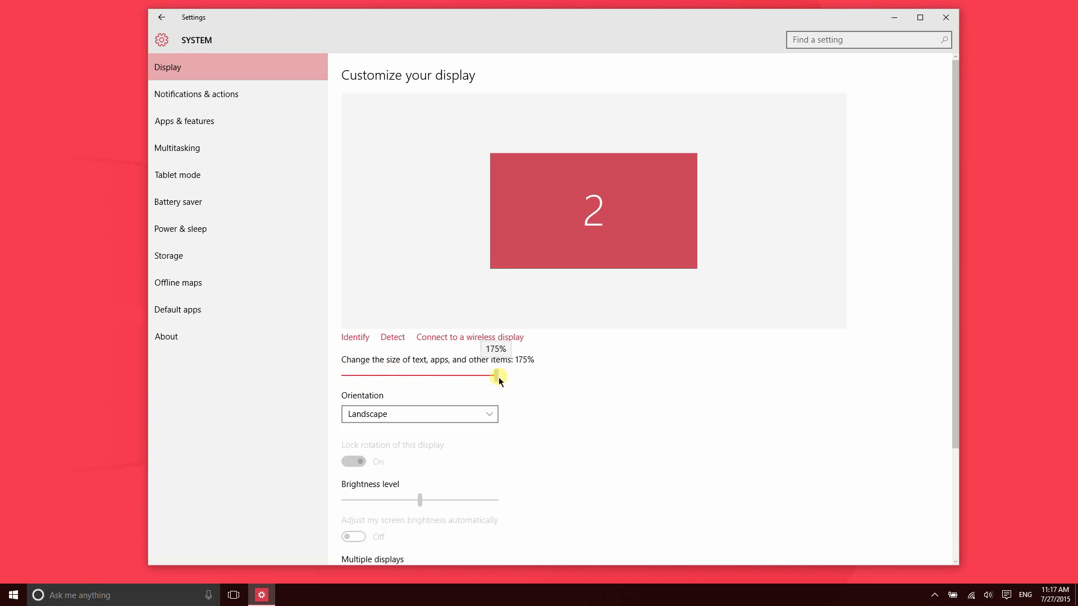
pyautogui.moveTo(495, 374); pyautogui.dragTo(340, 374)
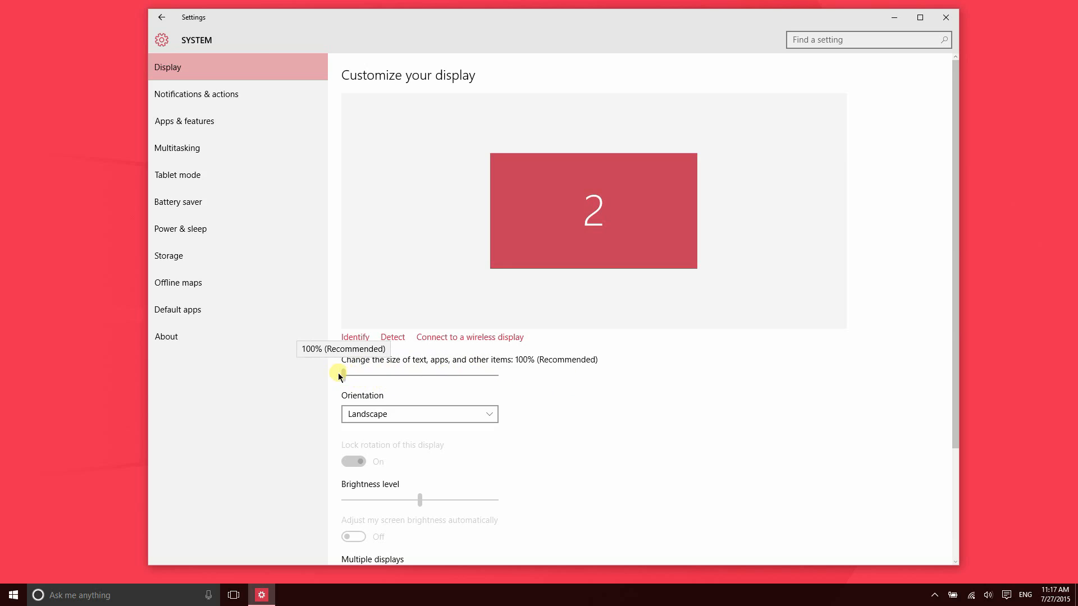
pyautogui.moveTo(339, 375); pyautogui.dragTo(407, 375)
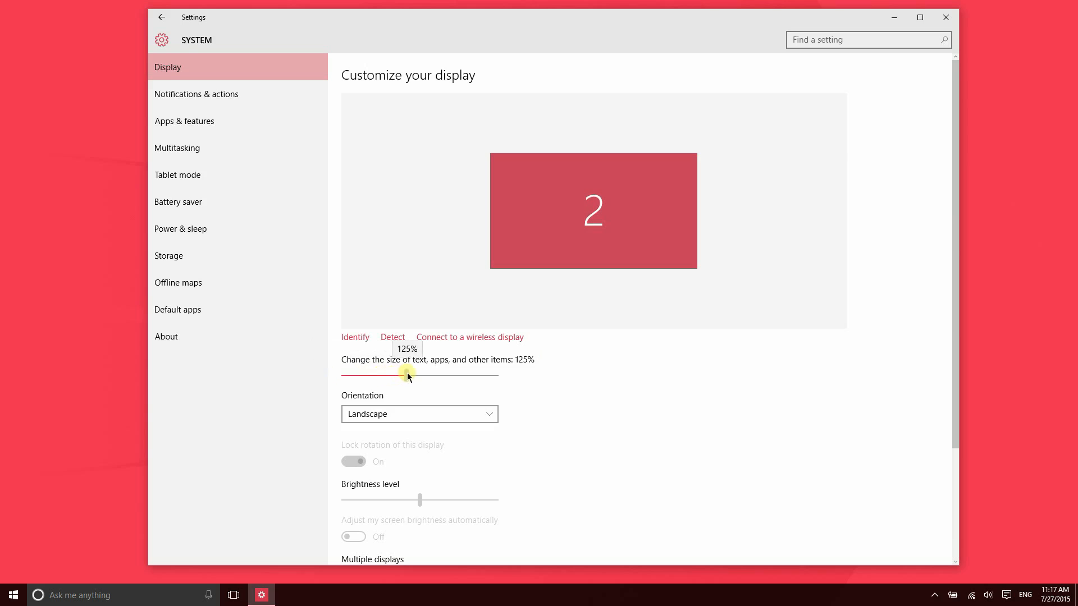
pyautogui.moveTo(409, 376); pyautogui.dragTo(378, 377)
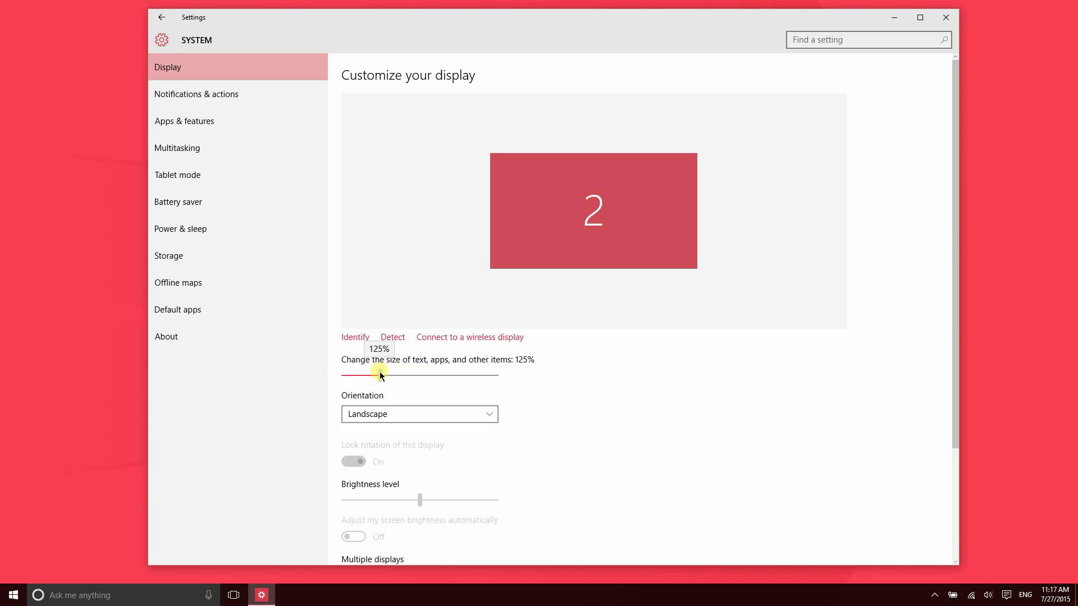
pyautogui.moveTo(380, 376); pyautogui.dragTo(347, 376)
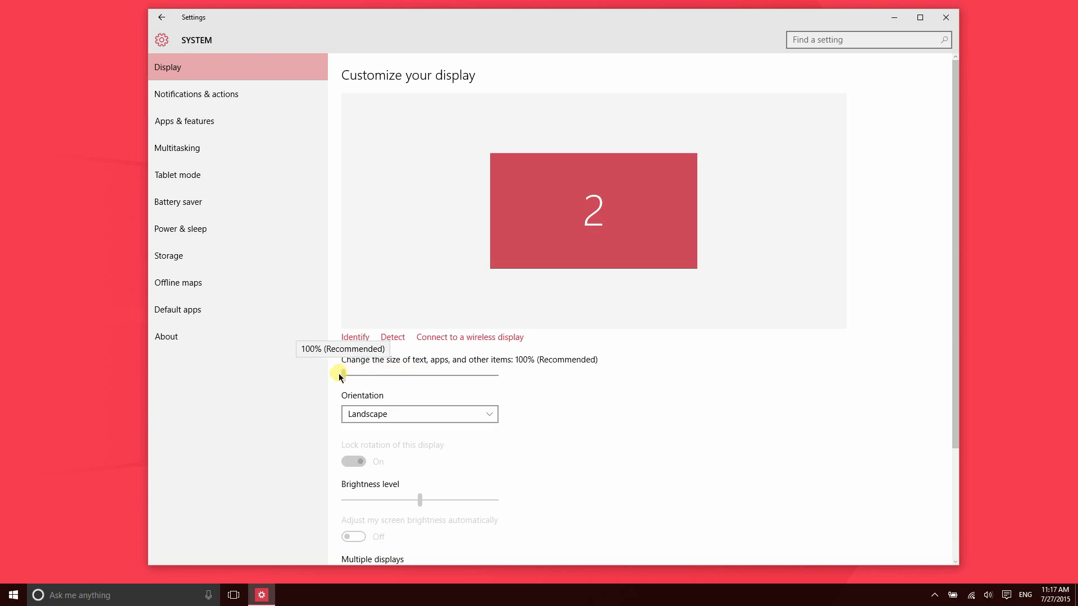
pyautogui.moveTo(566, 416)
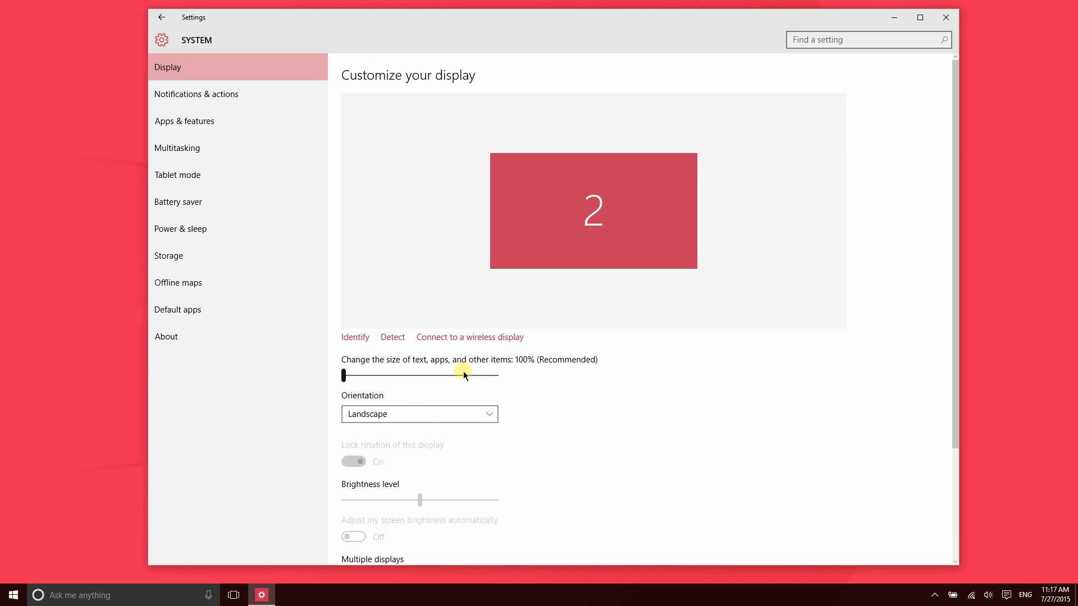
pyautogui.moveTo(464, 376); pyautogui.dragTo(344, 375)
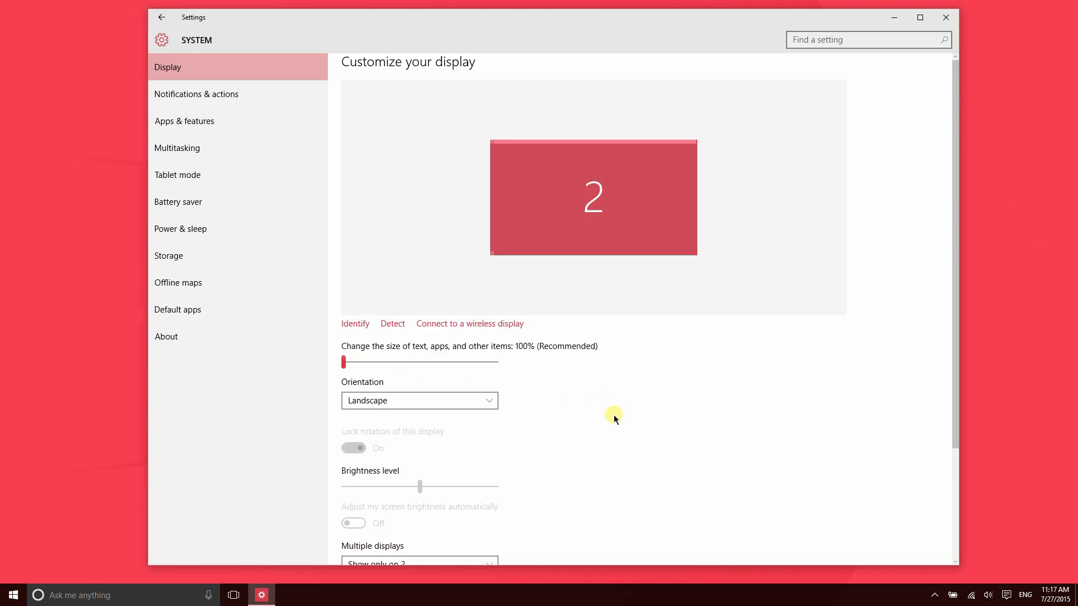
pyautogui.scroll(-3)
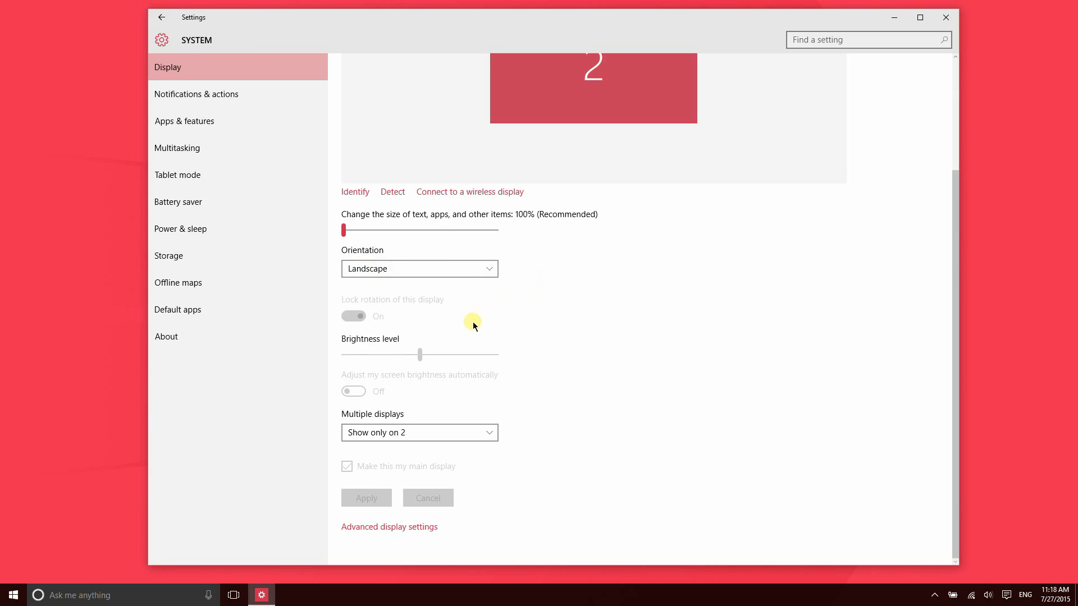
pyautogui.moveTo(574, 317)
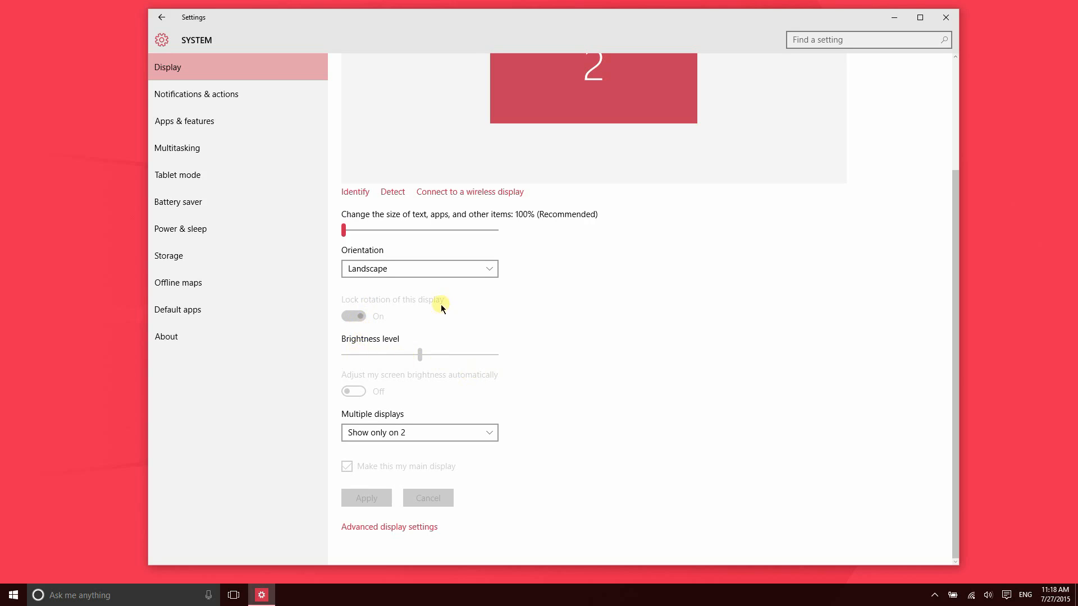
pyautogui.click(419, 433)
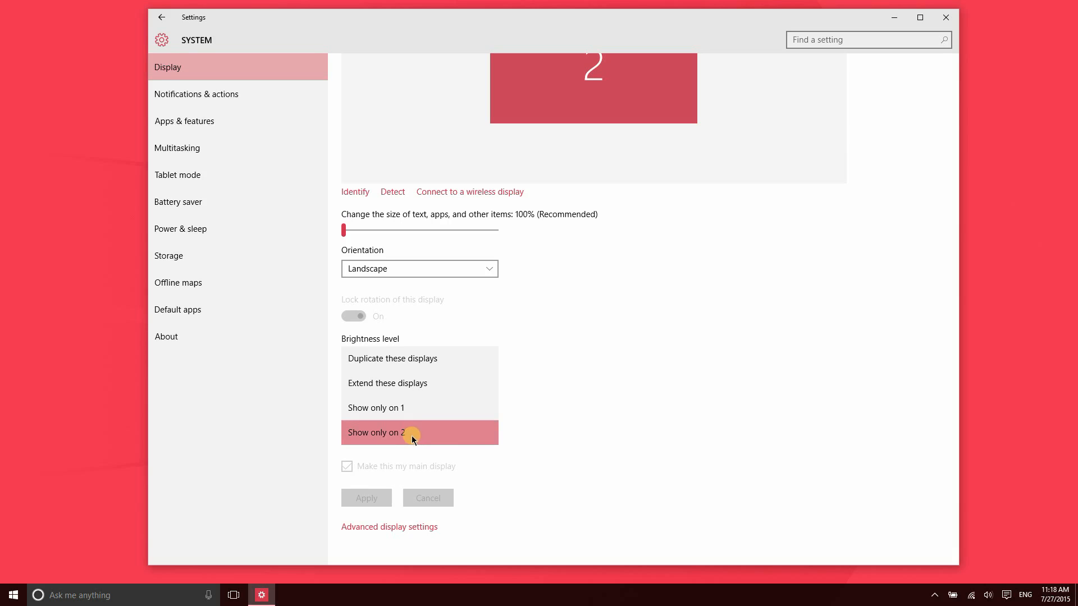
pyautogui.moveTo(394, 358)
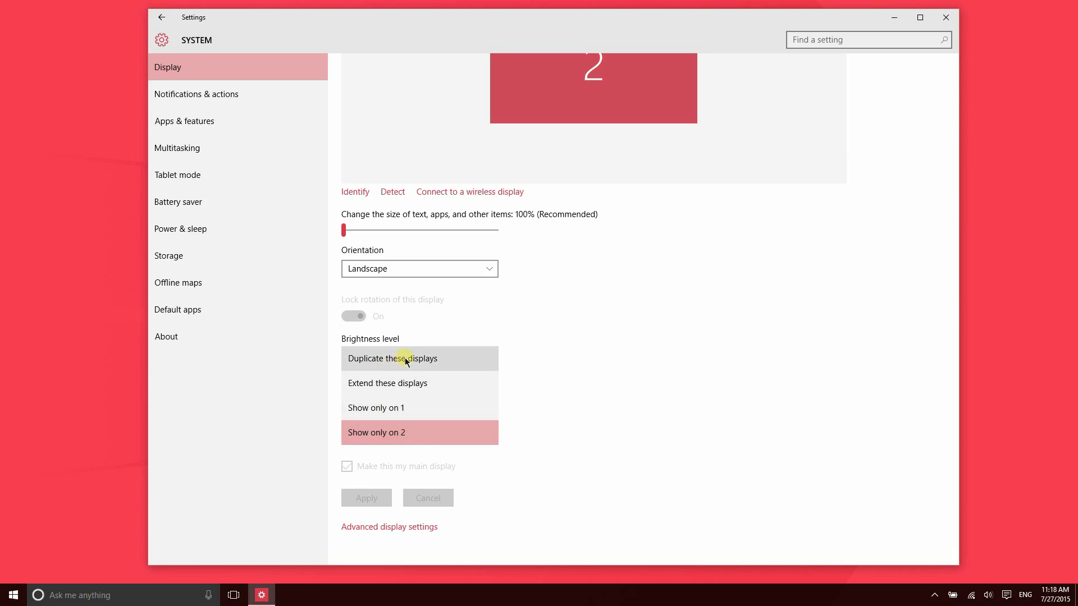
pyautogui.moveTo(413, 384)
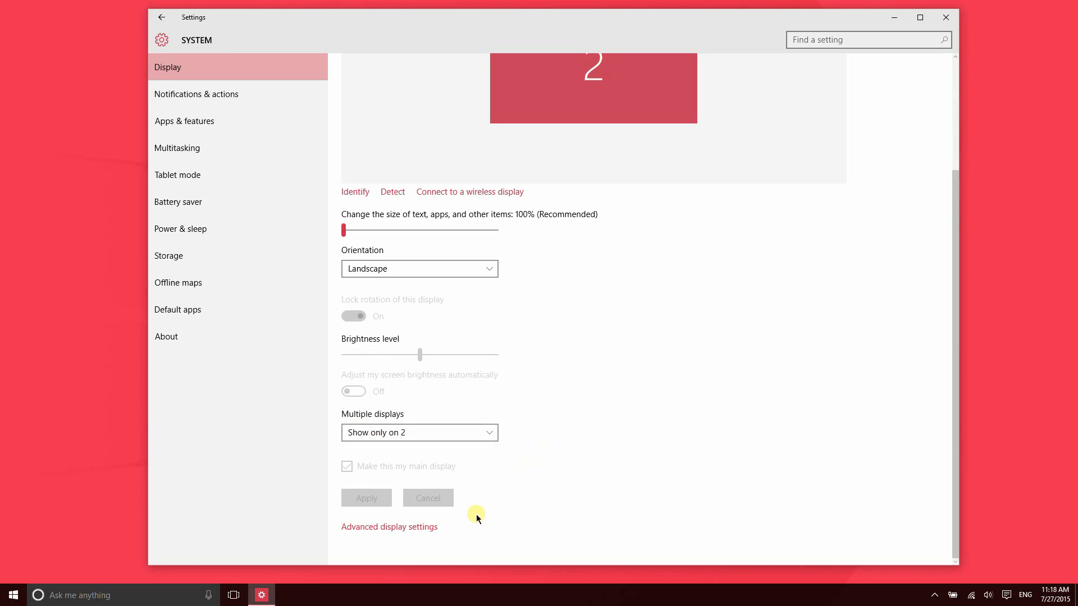
# Browse the Resolution dropdown options in Advanced display settings.
pyautogui.click(388, 526)
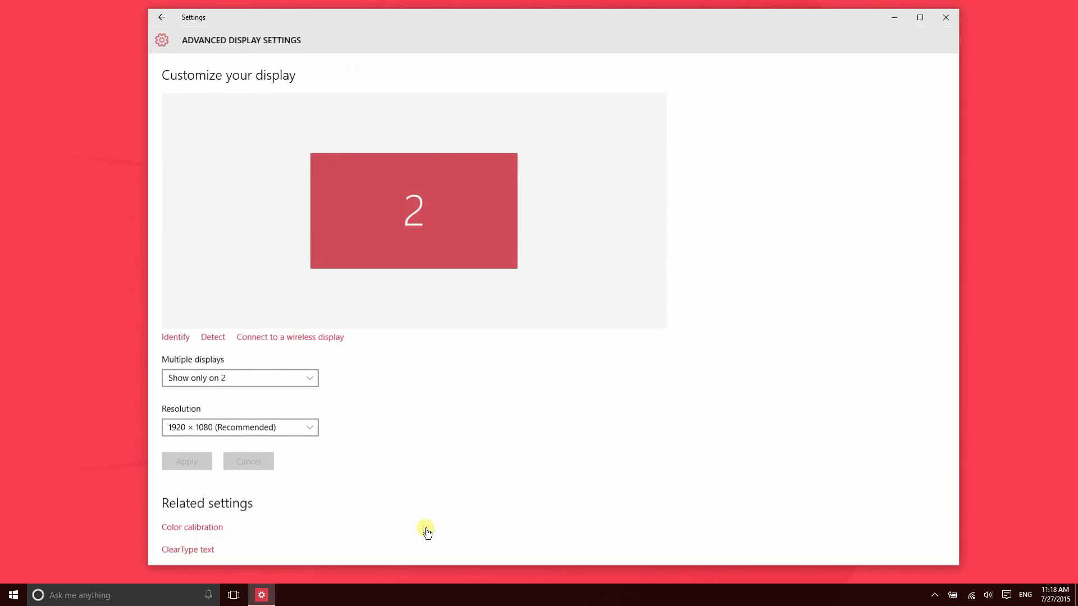
pyautogui.scroll(-3)
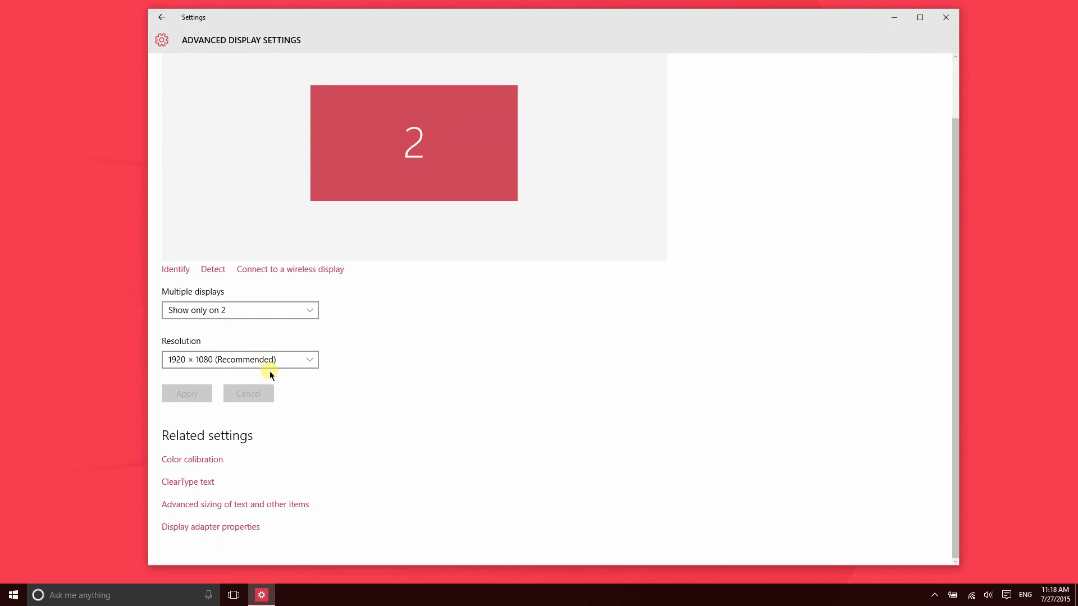
pyautogui.click(239, 359)
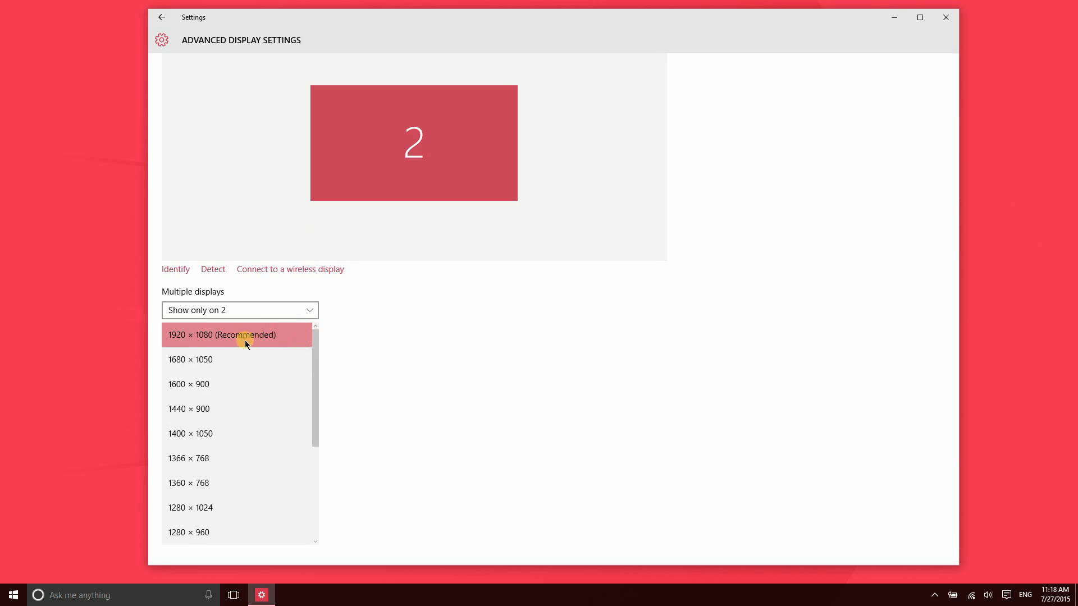
pyautogui.moveTo(218, 349)
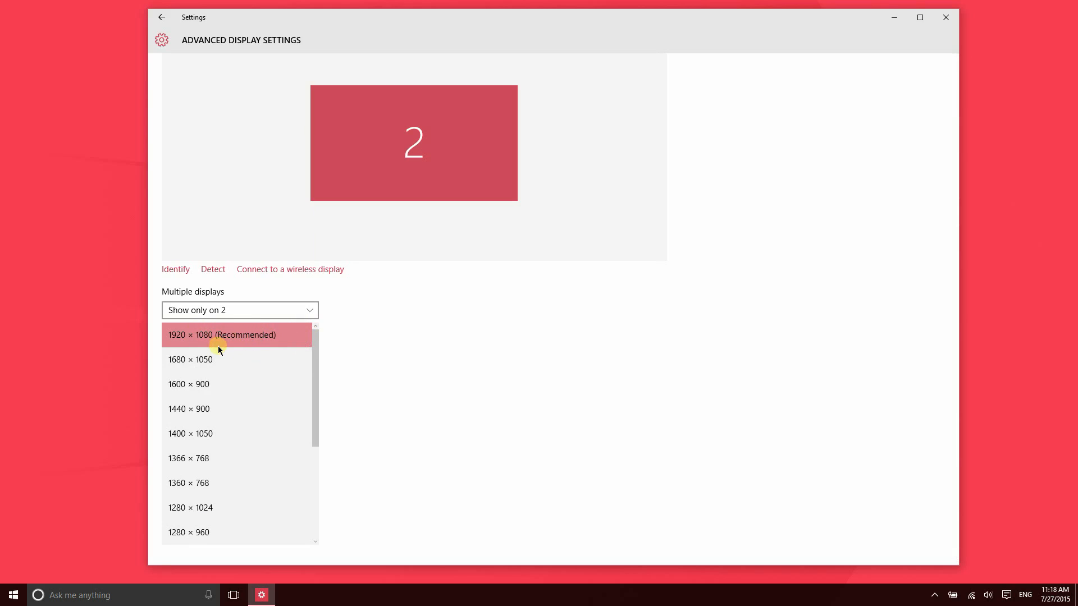
pyautogui.moveTo(215, 434)
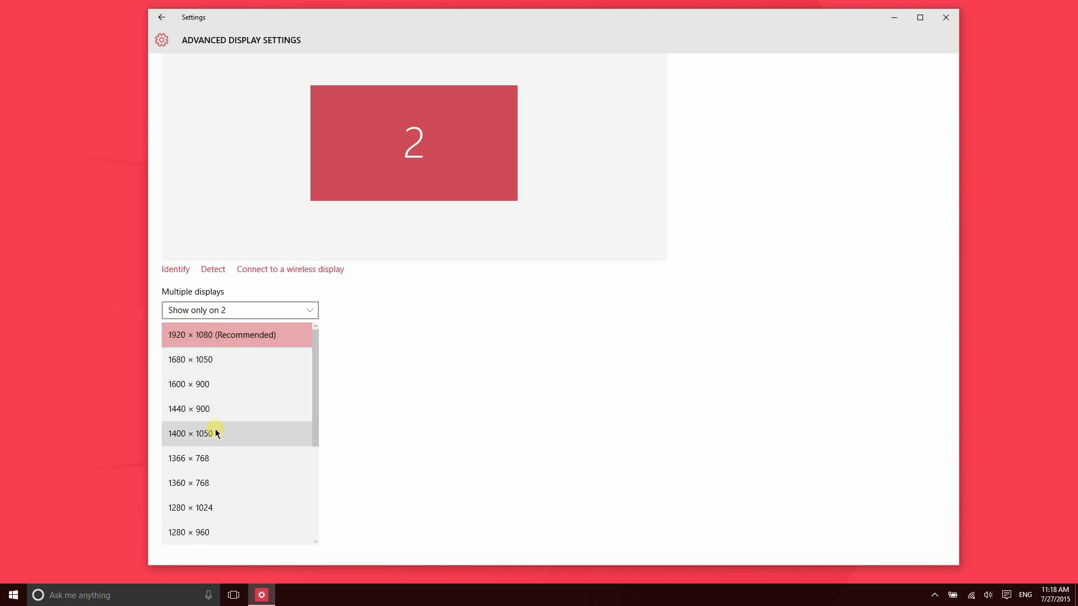
pyautogui.moveTo(239, 381)
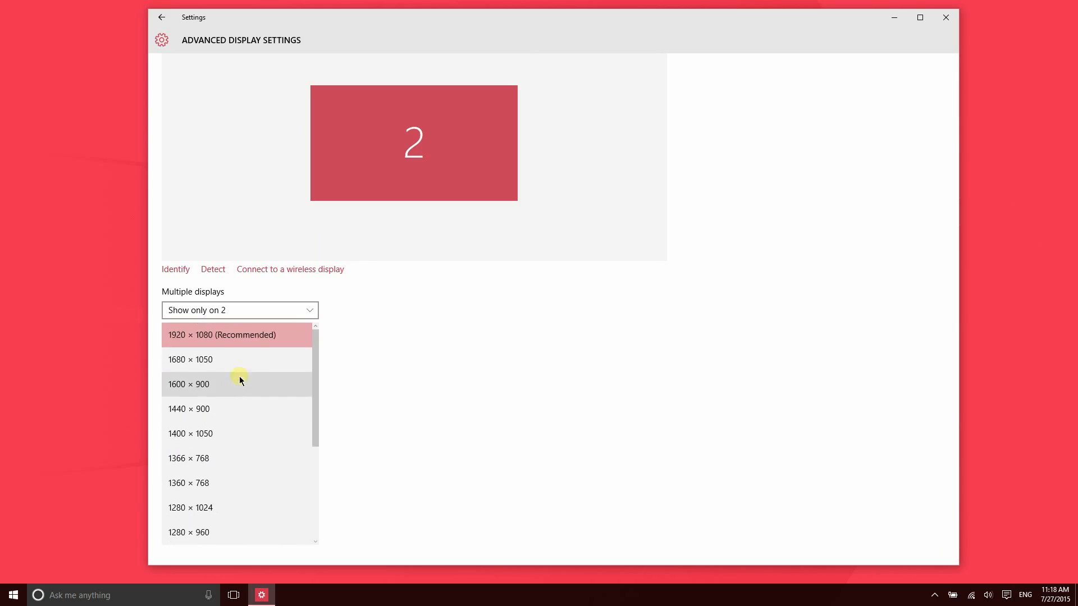
pyautogui.click(221, 335)
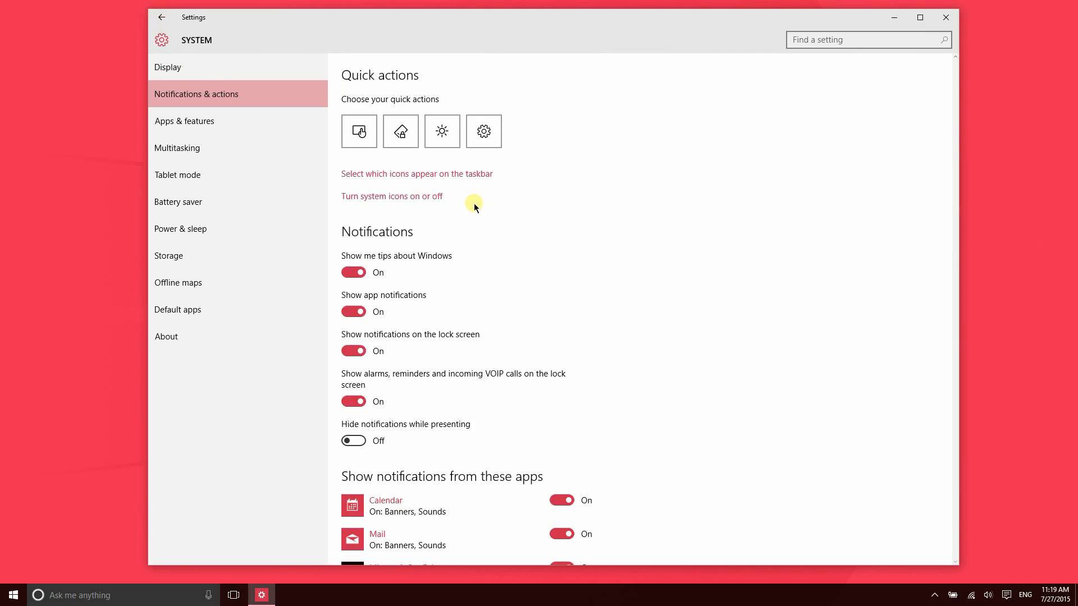
pyautogui.moveTo(358, 141)
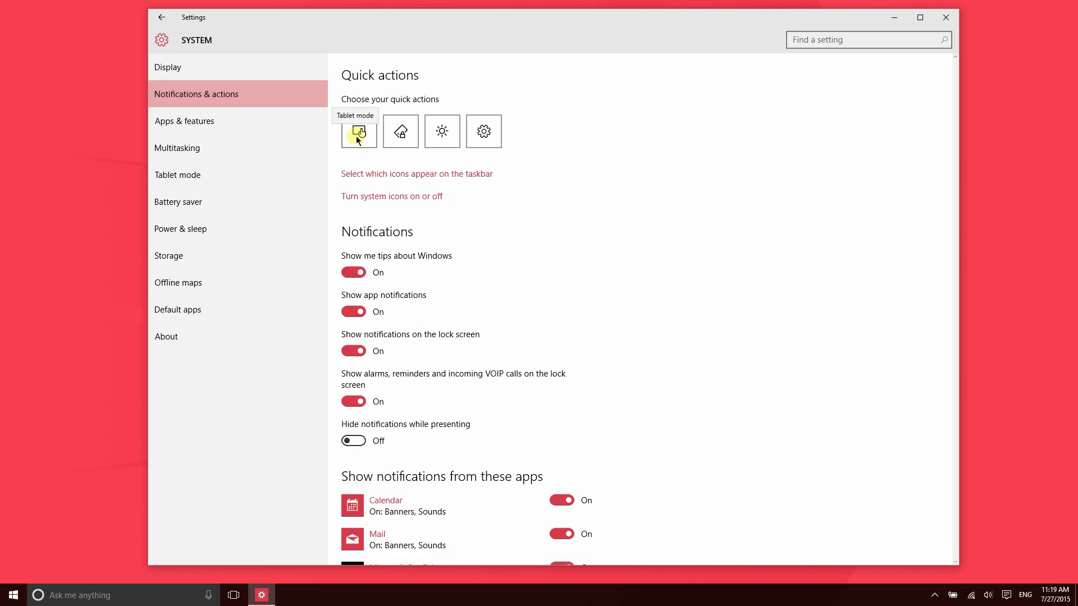
pyautogui.moveTo(825, 433)
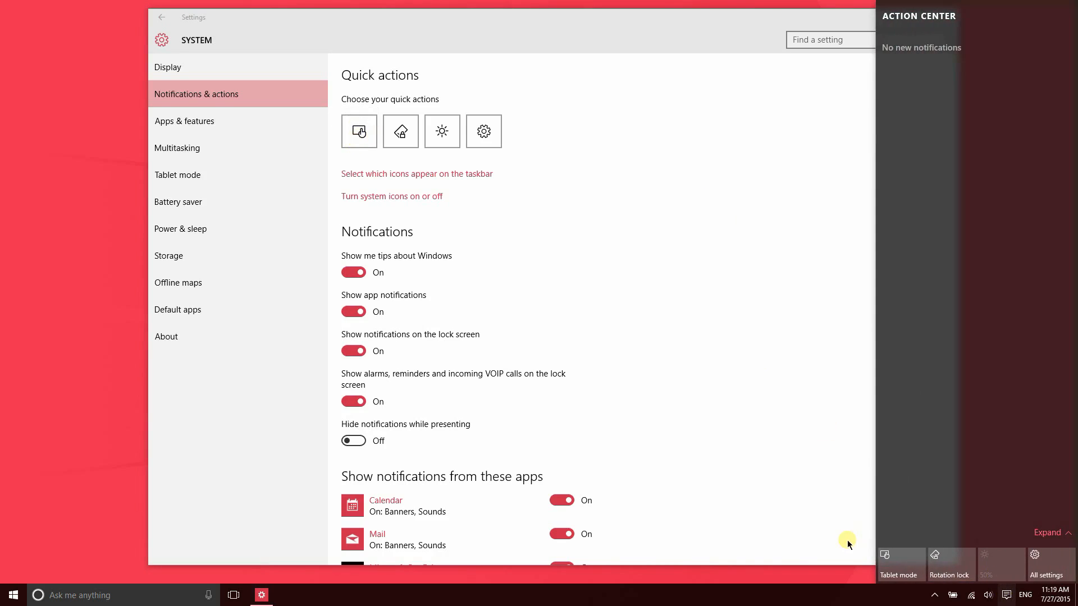
pyautogui.moveTo(931, 562)
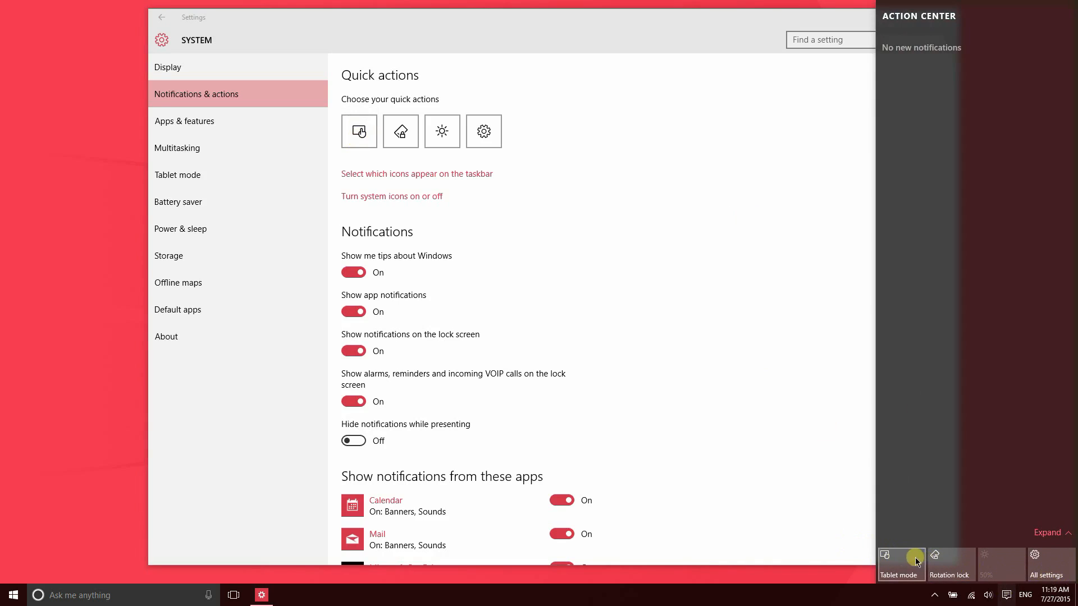
pyautogui.moveTo(1047, 557)
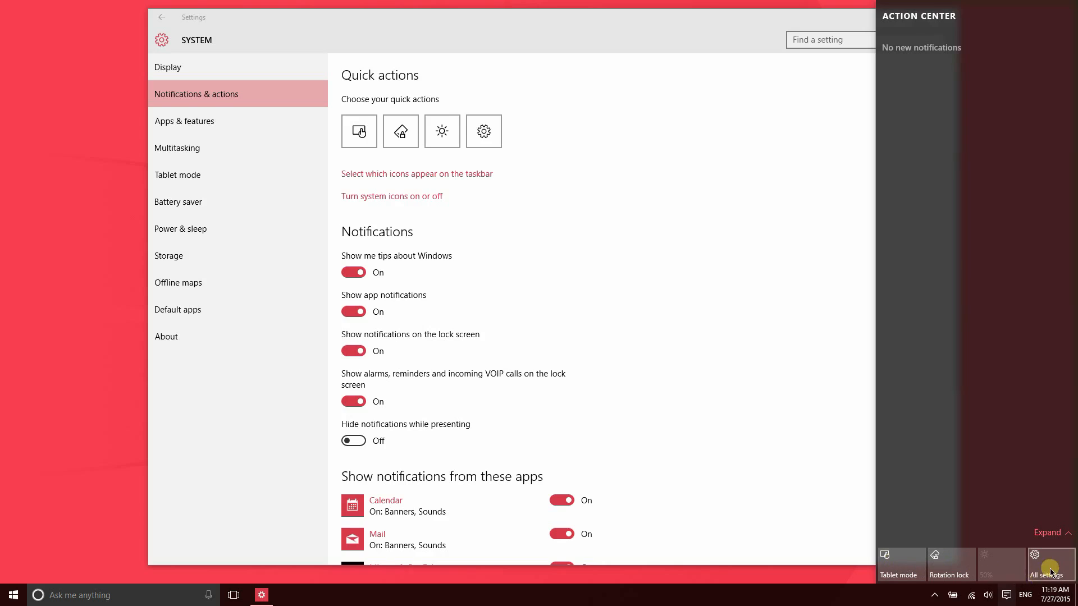
pyautogui.moveTo(358, 132)
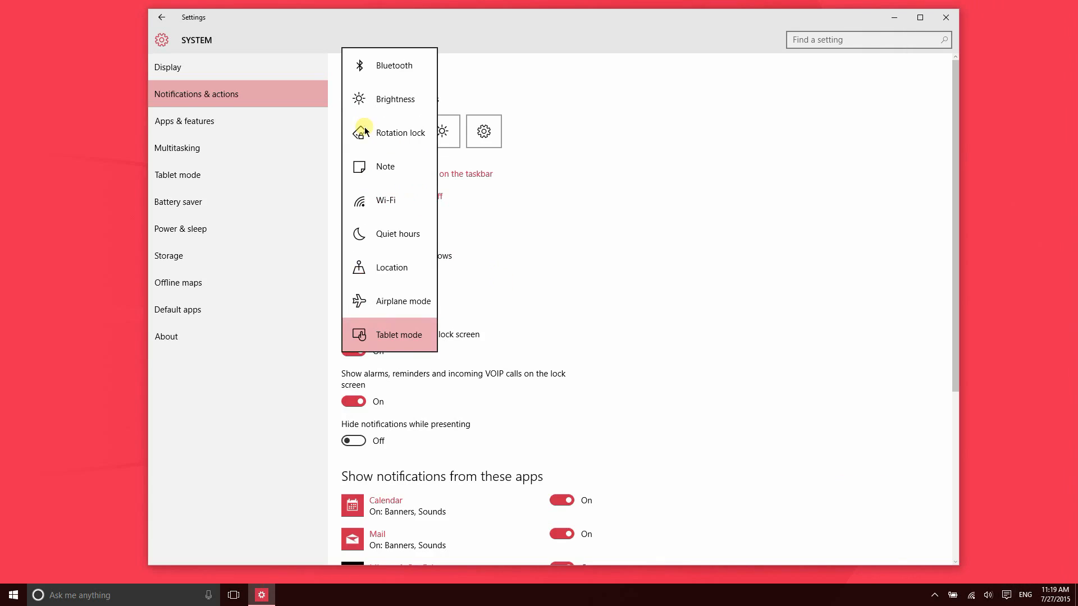
pyautogui.moveTo(394, 168)
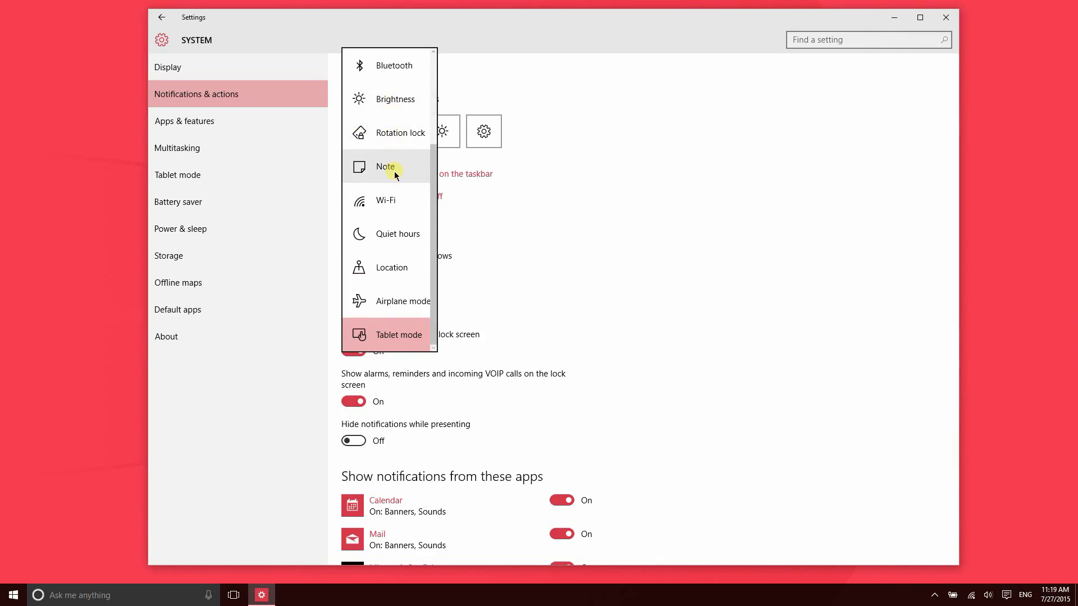
pyautogui.click(1005, 594)
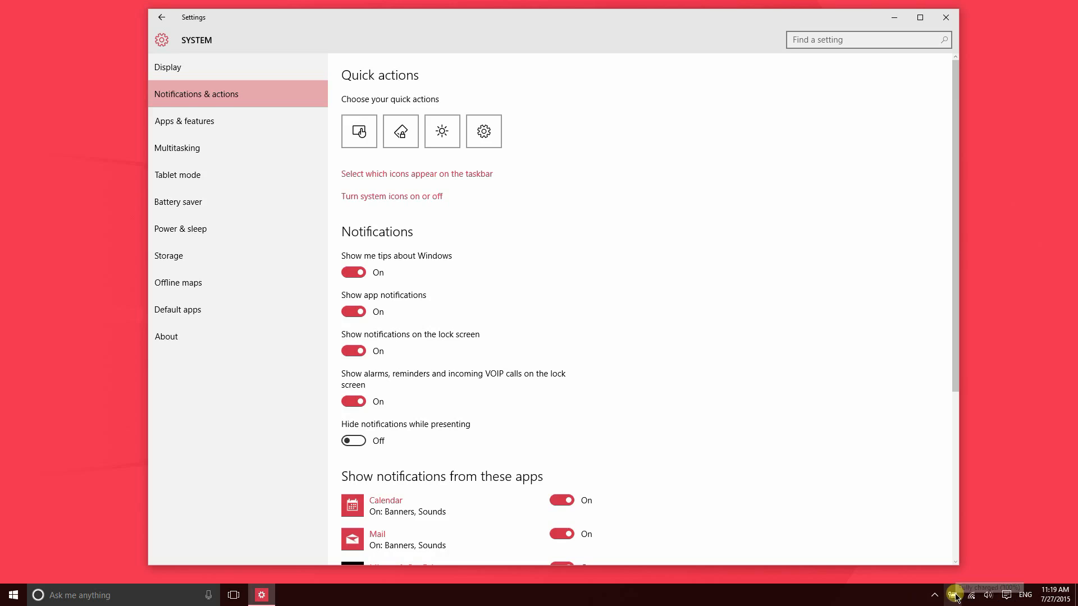
pyautogui.moveTo(954, 595)
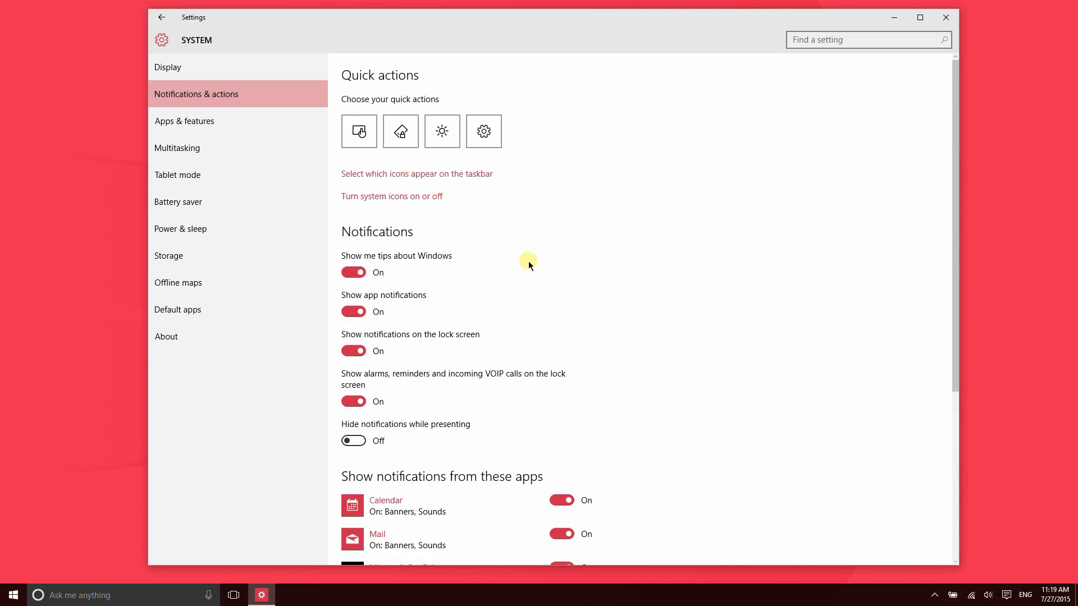
pyautogui.scroll(-3)
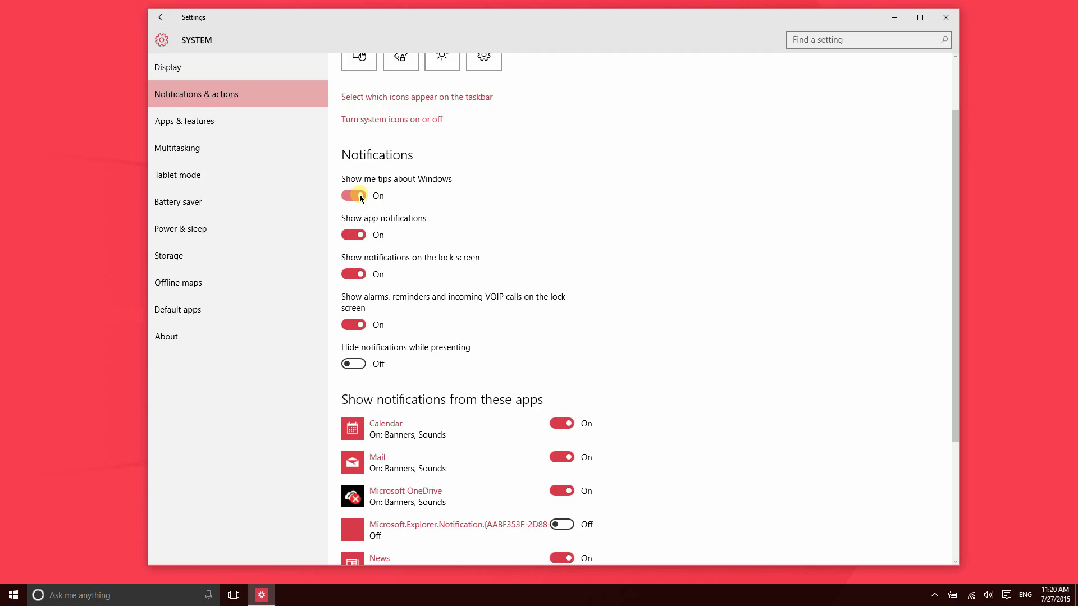
pyautogui.scroll(-3)
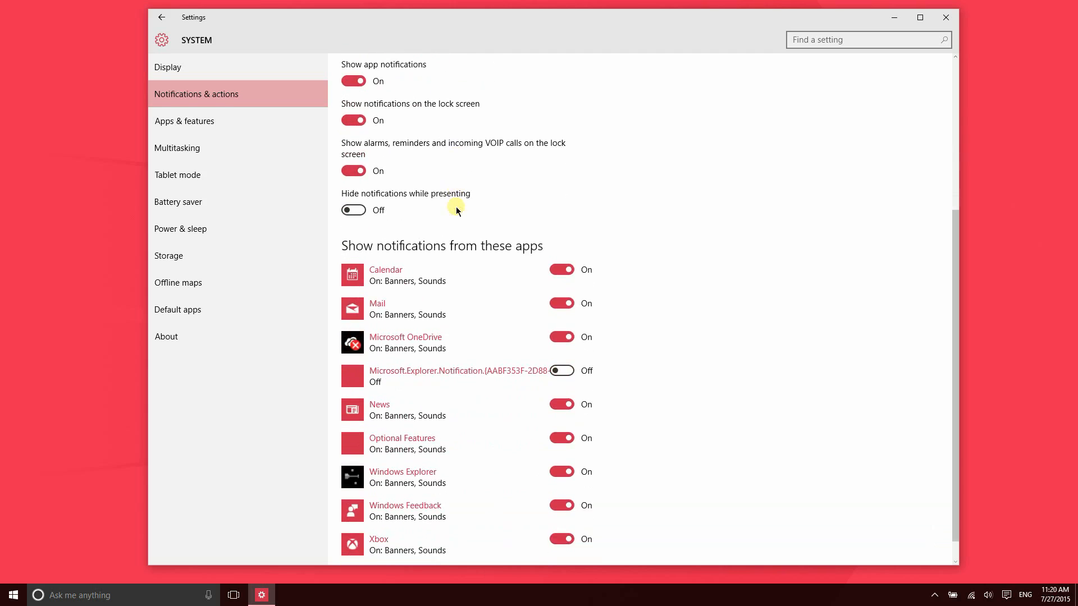
pyautogui.scroll(-3)
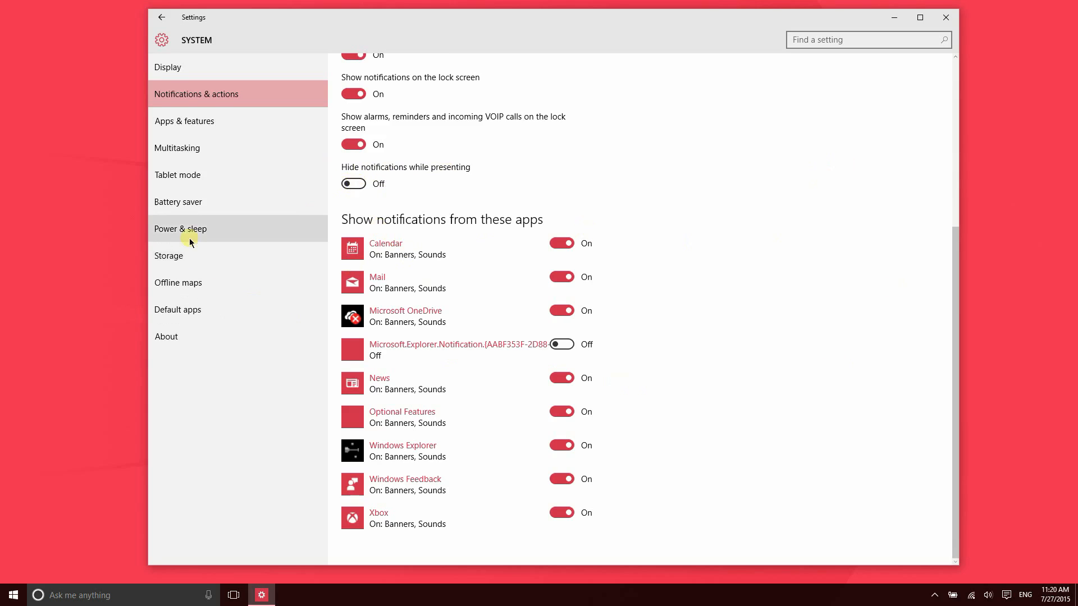
pyautogui.moveTo(184, 121)
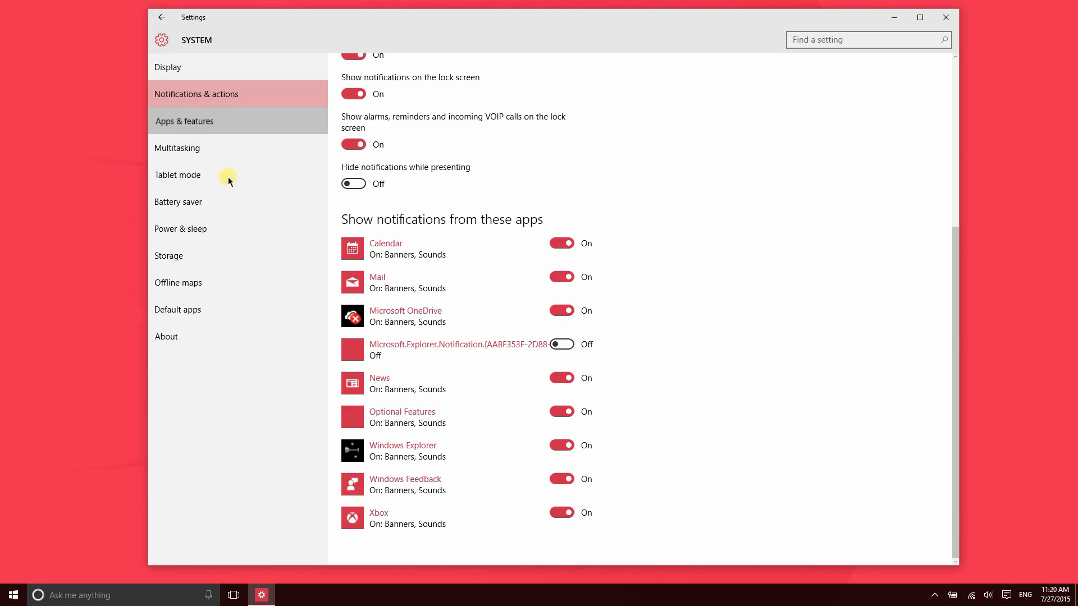
# Switch to the Apps & features page in the sidebar.
pyautogui.click(184, 121)
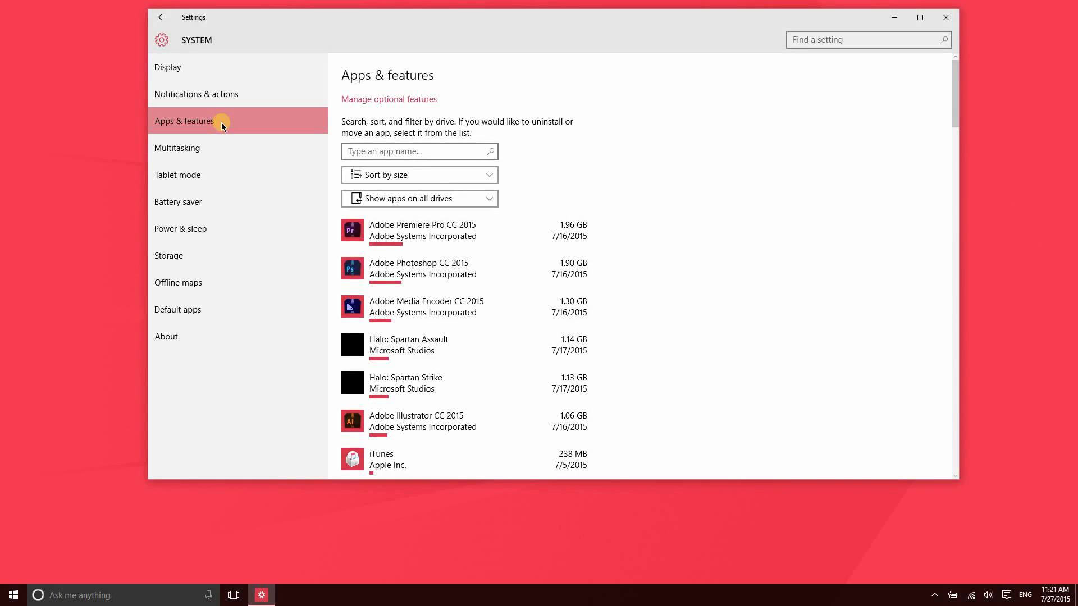
pyautogui.moveTo(395, 191)
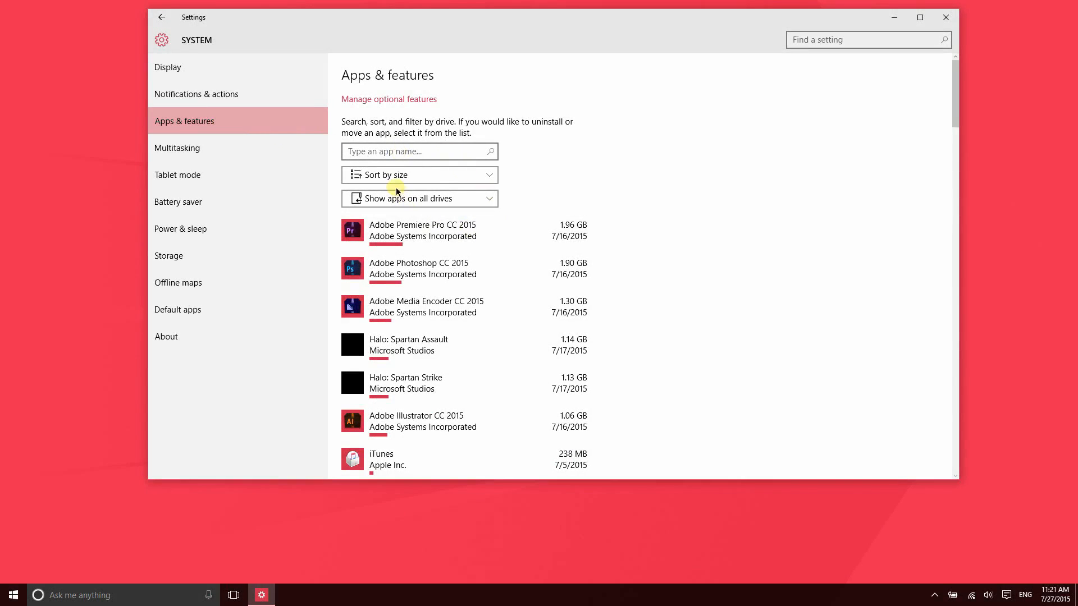
pyautogui.moveTo(396, 184)
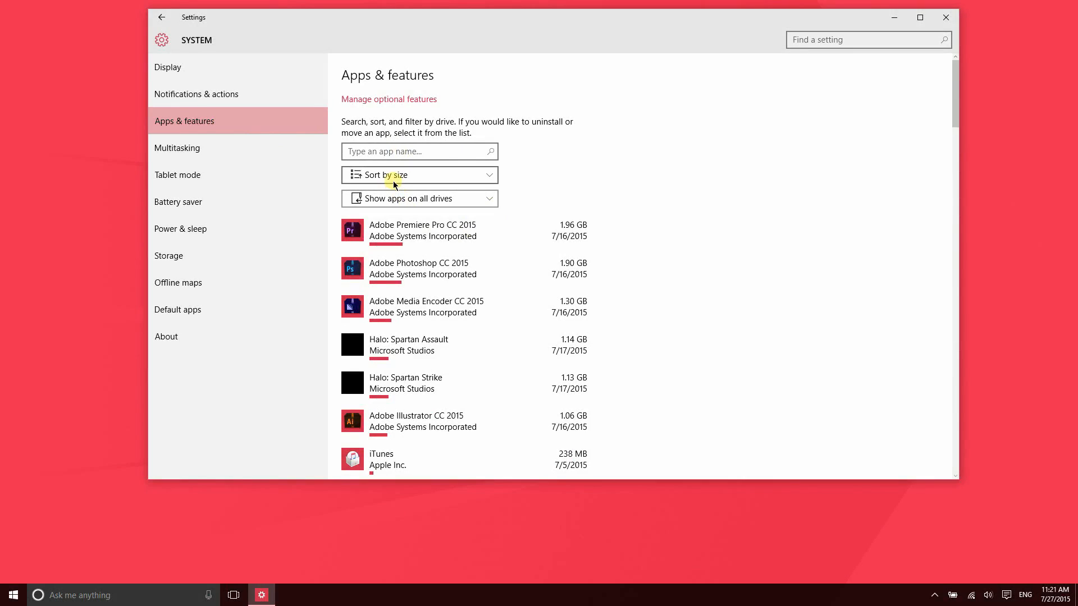
pyautogui.moveTo(425, 233)
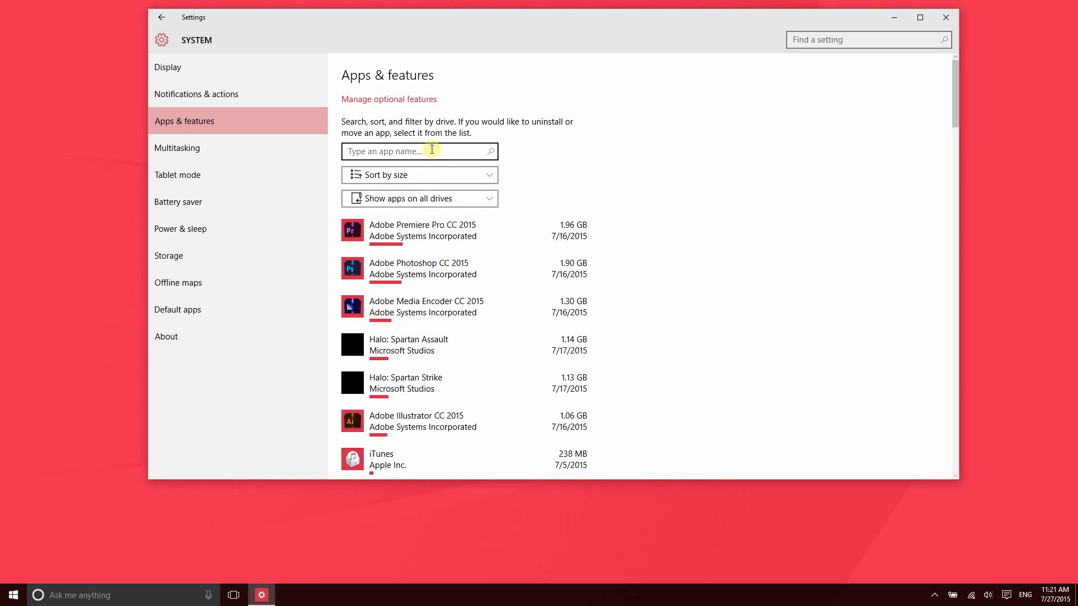
pyautogui.moveTo(255, 148)
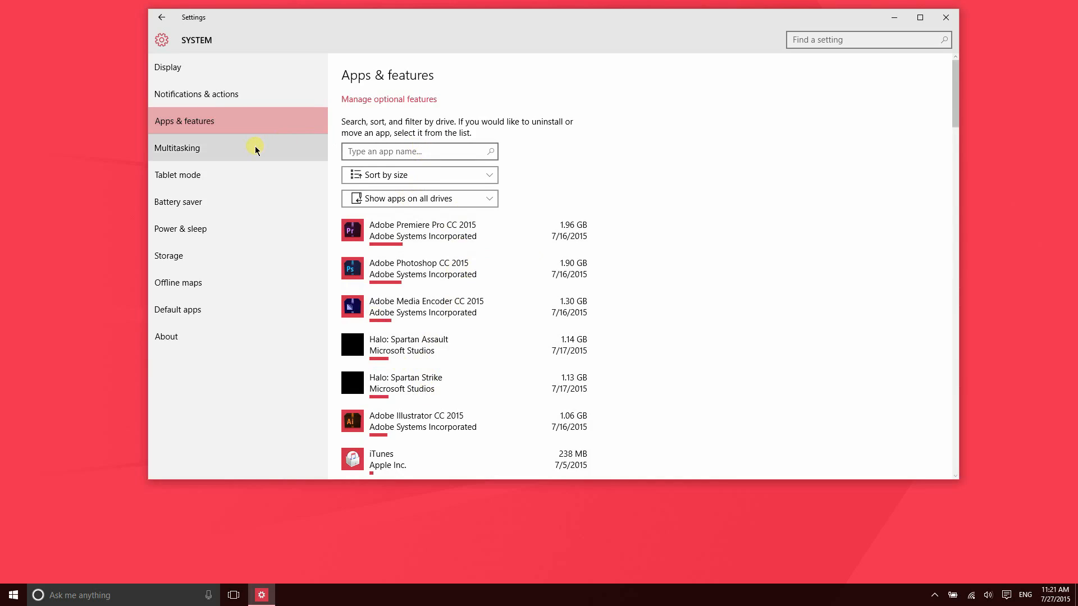
# Turn automatic window snapping off and back on in Multitasking settings.
pyautogui.click(178, 147)
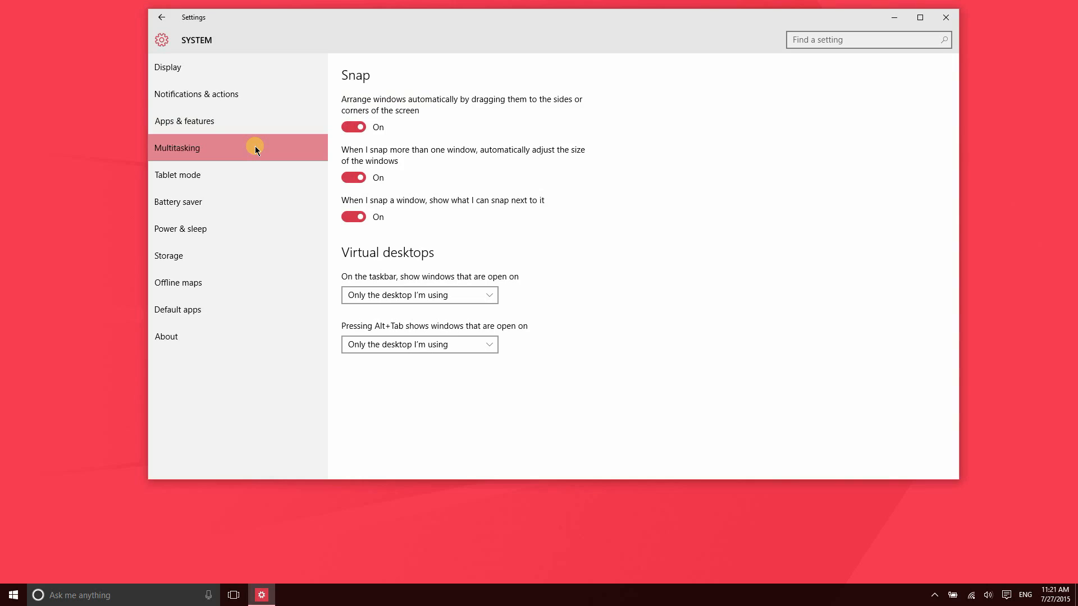
pyautogui.moveTo(491, 162)
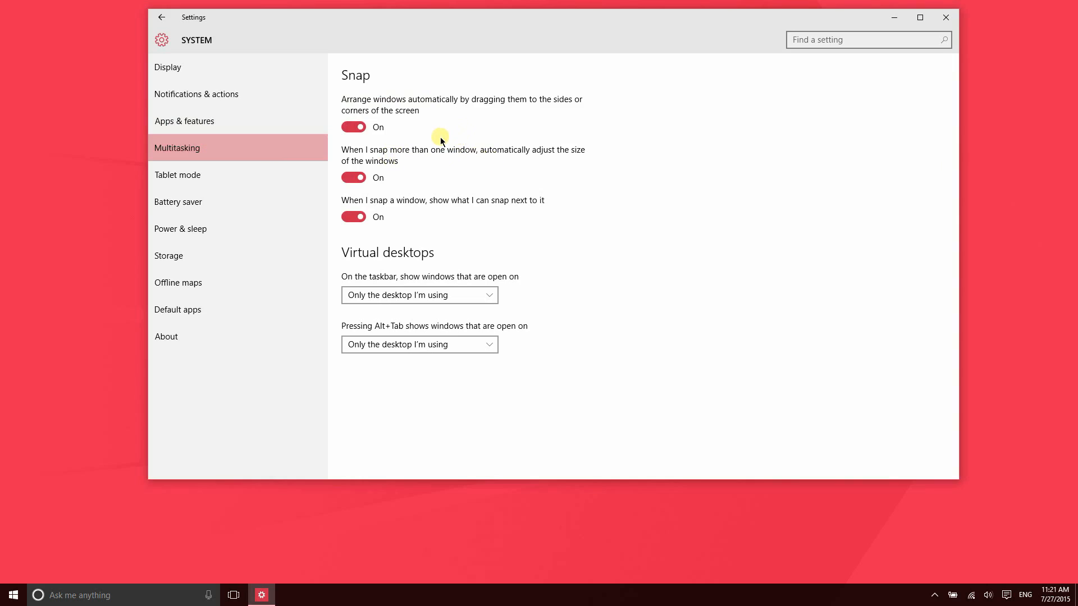
pyautogui.moveTo(478, 50)
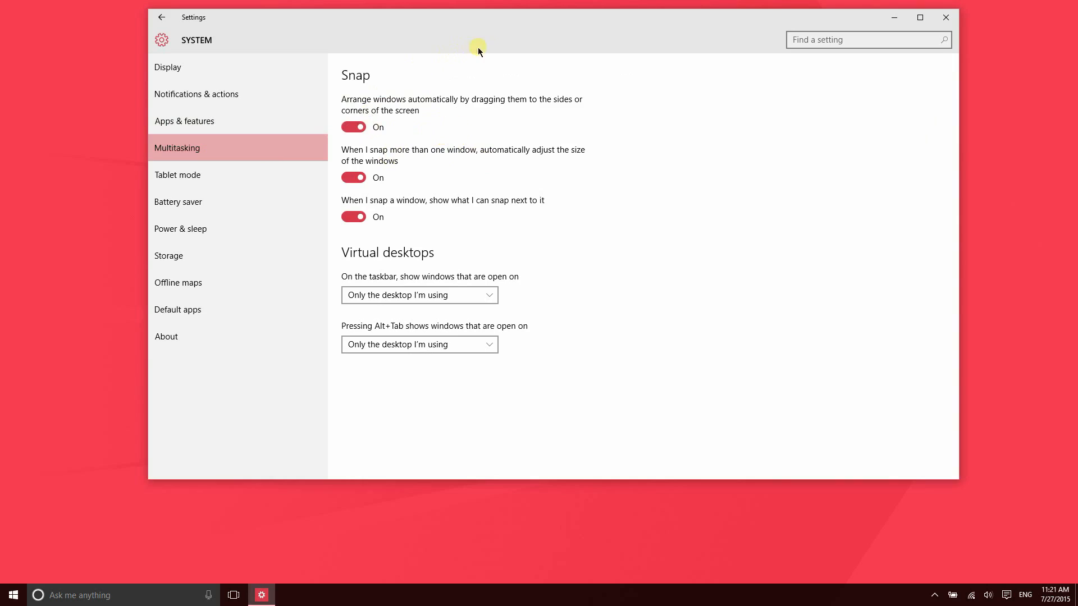
pyautogui.moveTo(483, 110)
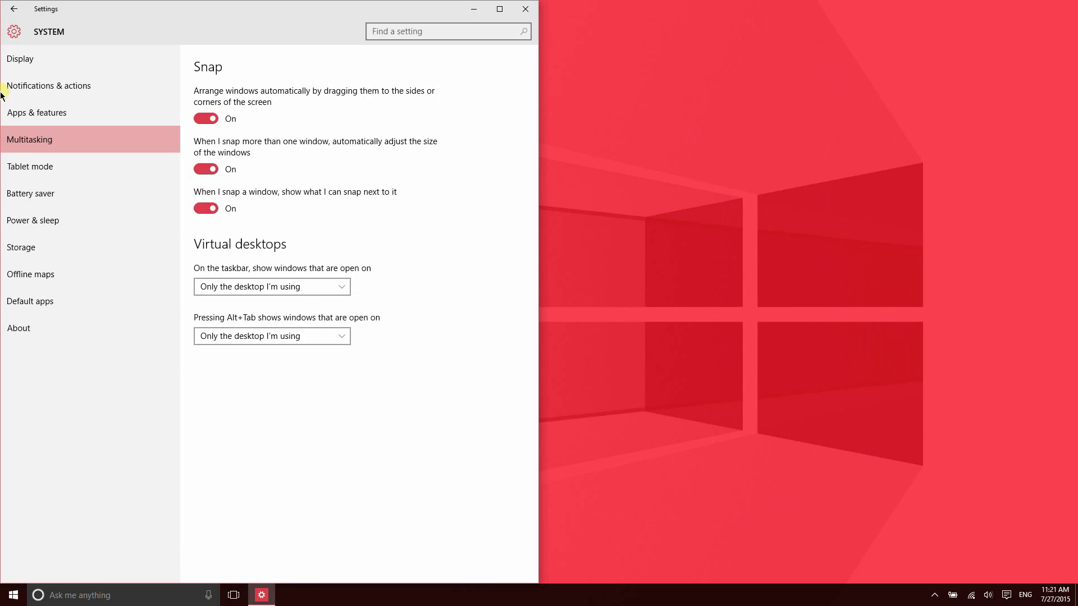
pyautogui.moveTo(279, 15)
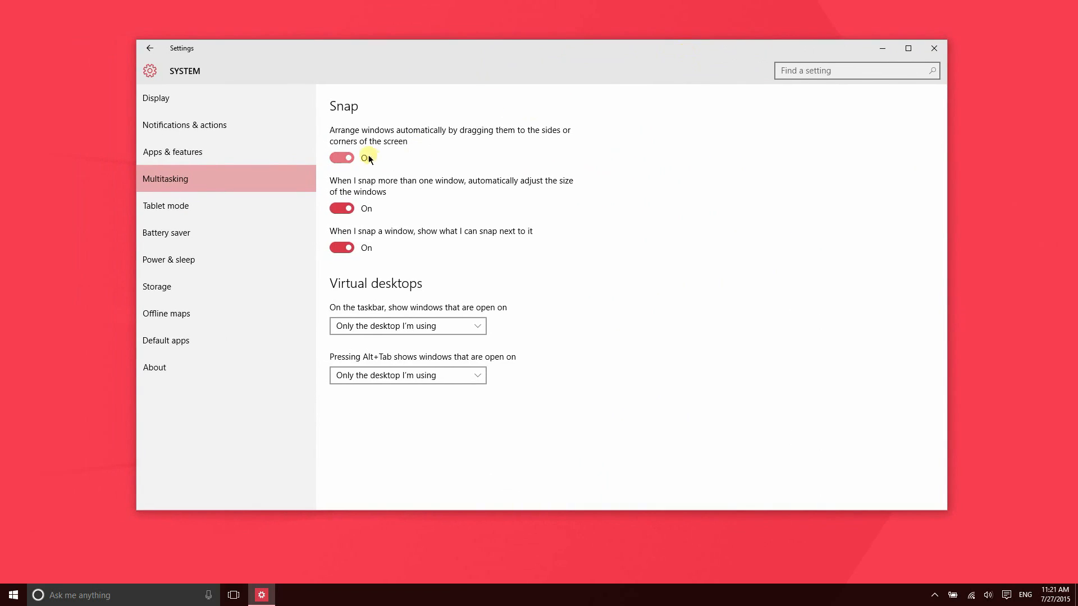
pyautogui.click(340, 157)
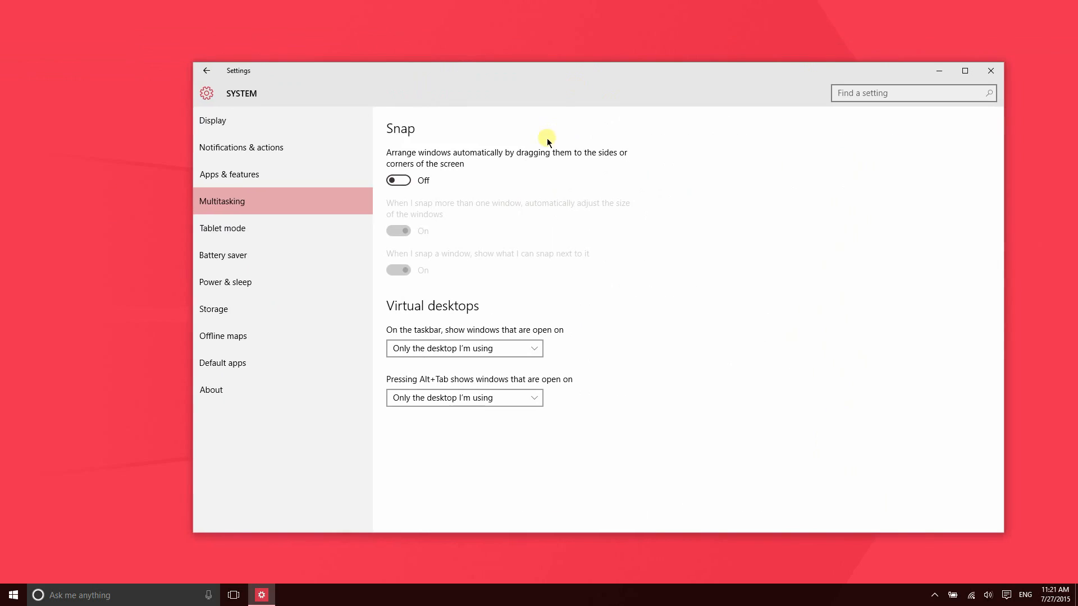
pyautogui.click(397, 180)
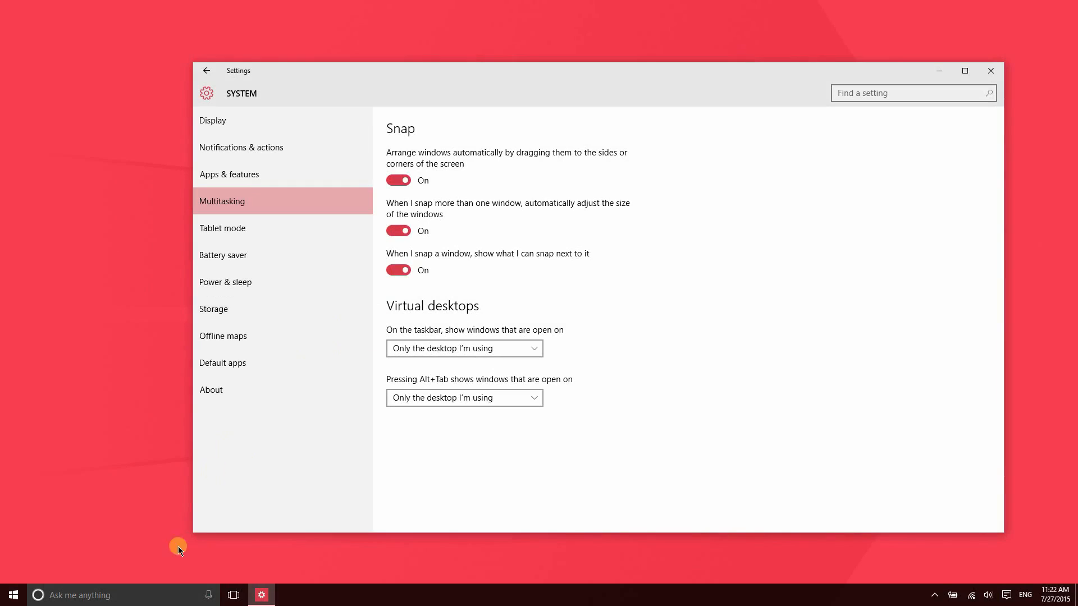
pyautogui.click(13, 594)
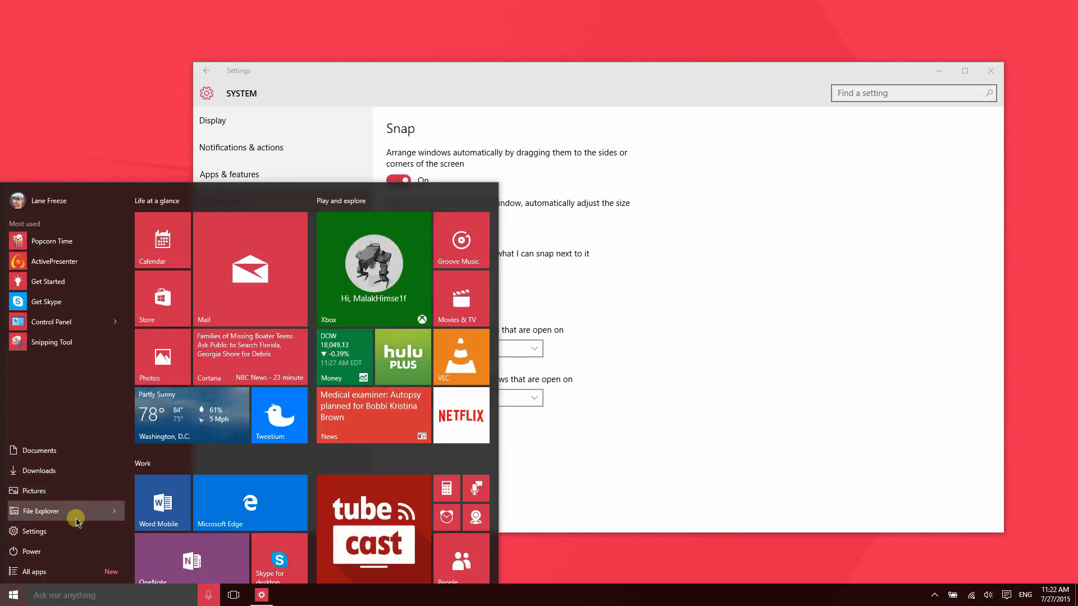
# Launch File Explorer and snap the Settings window beside it.
pyautogui.click(39, 511)
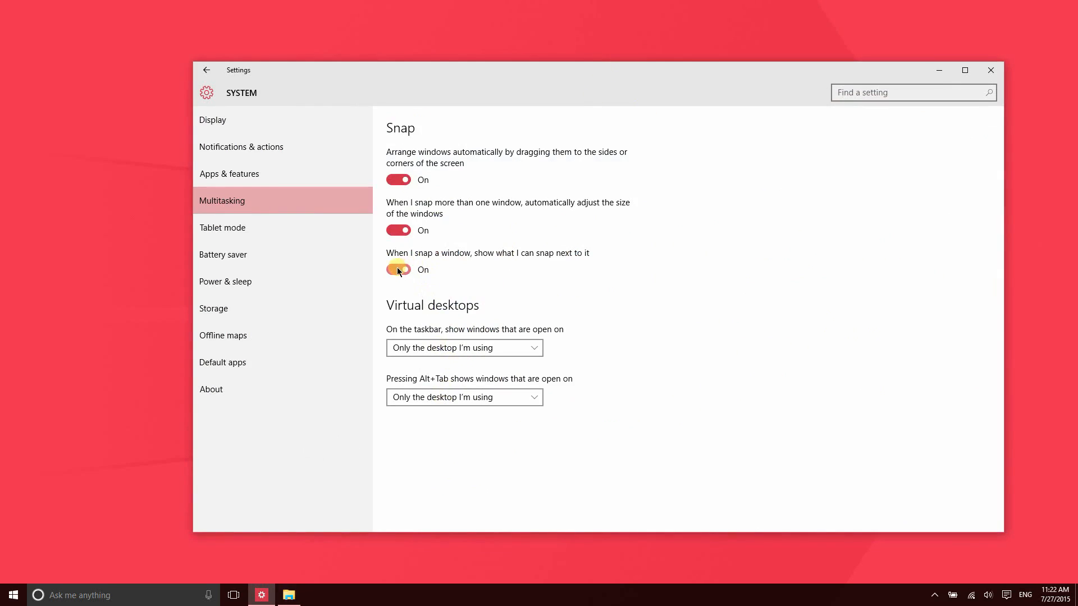
pyautogui.click(397, 269)
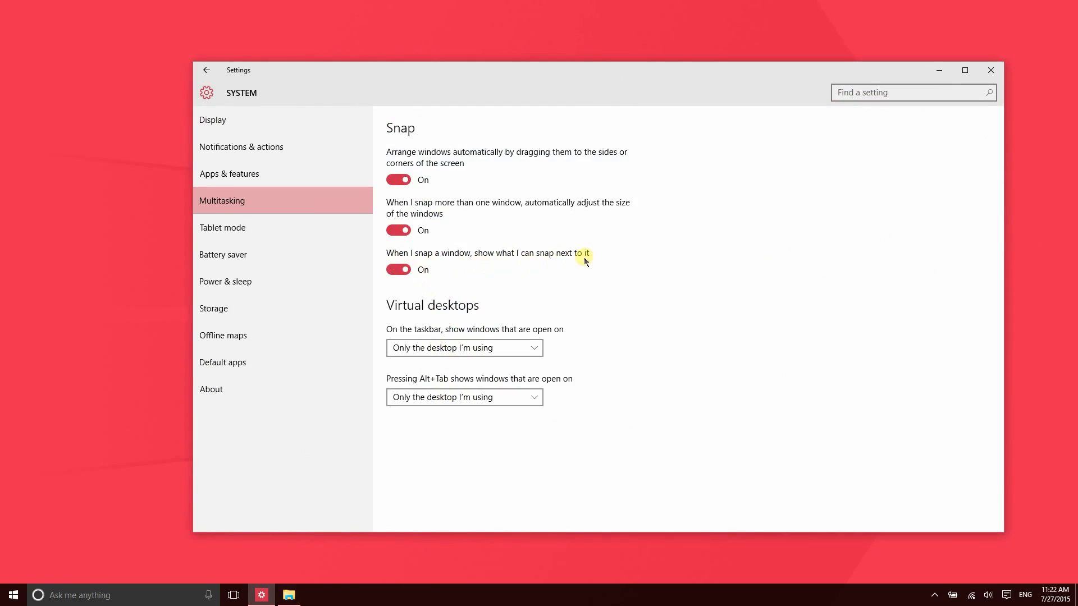
pyautogui.moveTo(677, 125)
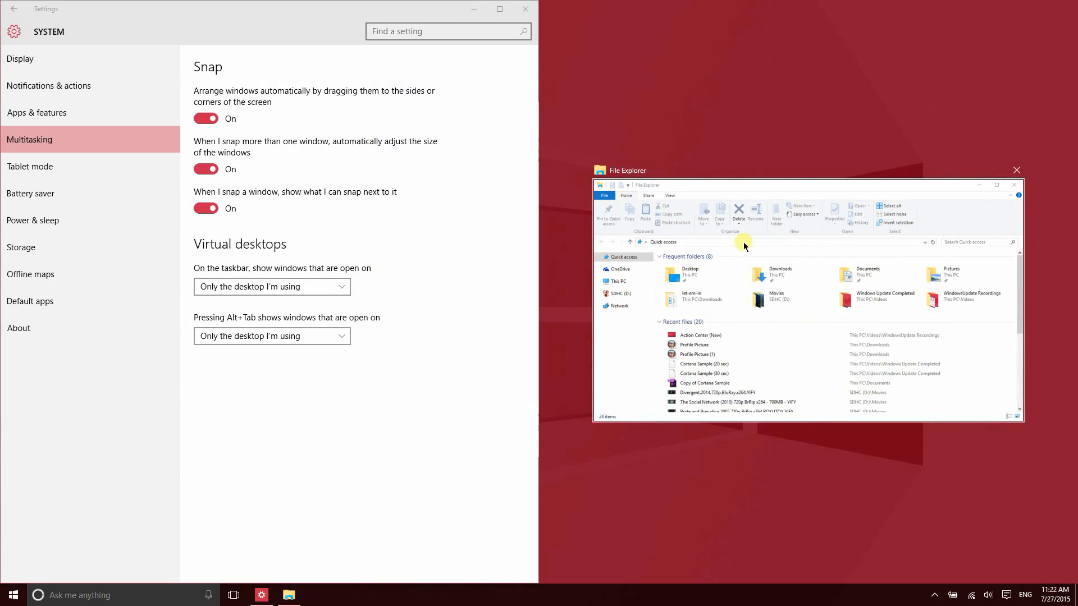
pyautogui.click(996, 184)
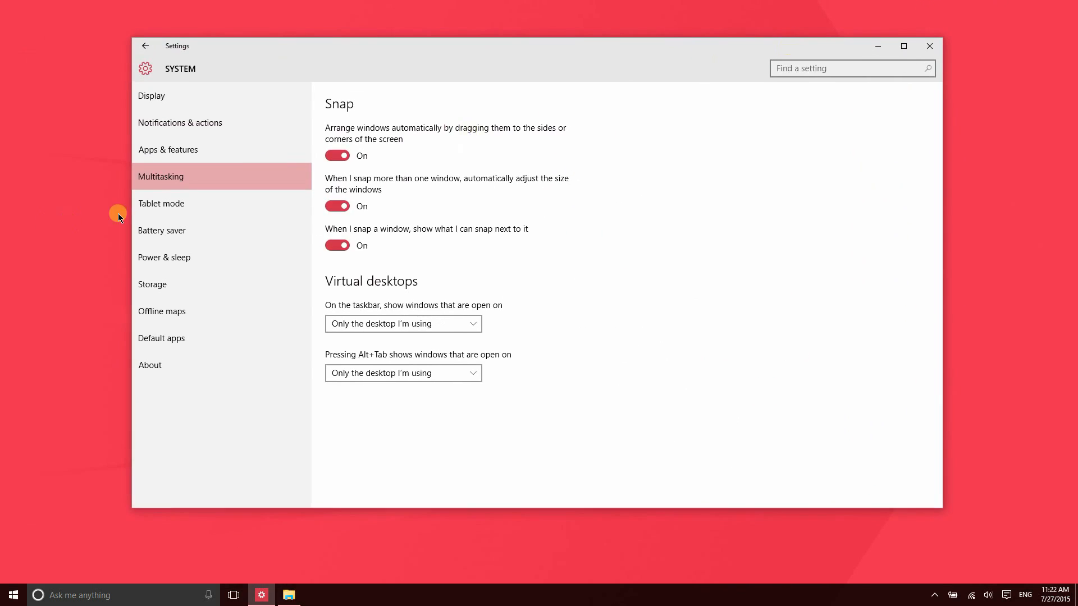
# Check Tablet mode settings, keeping auto-switch at 'Always ask me before switching'.
pyautogui.click(162, 203)
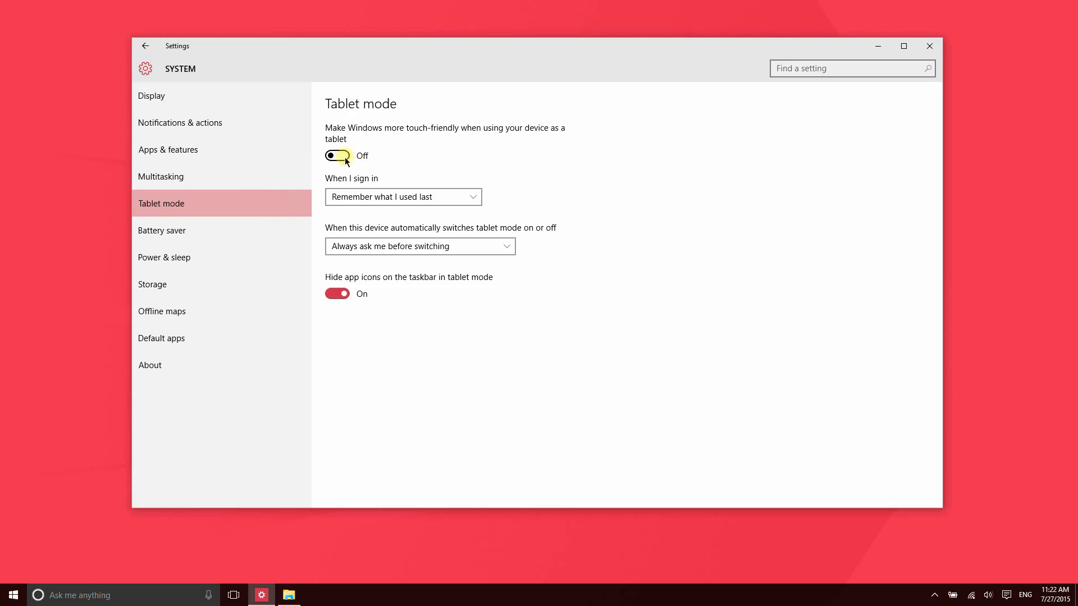
pyautogui.moveTo(968, 587)
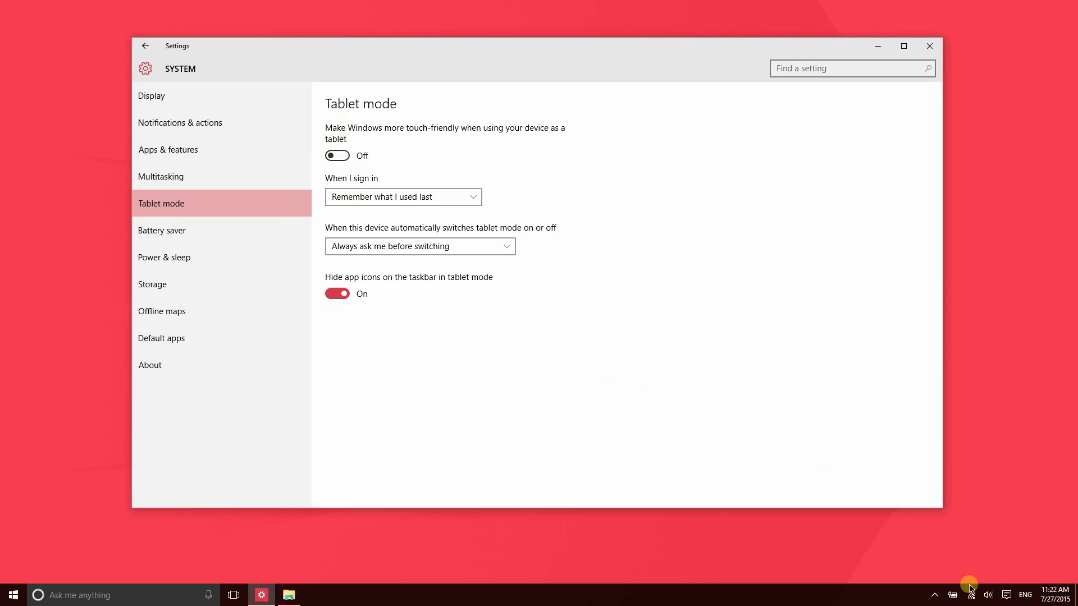
pyautogui.click(1005, 594)
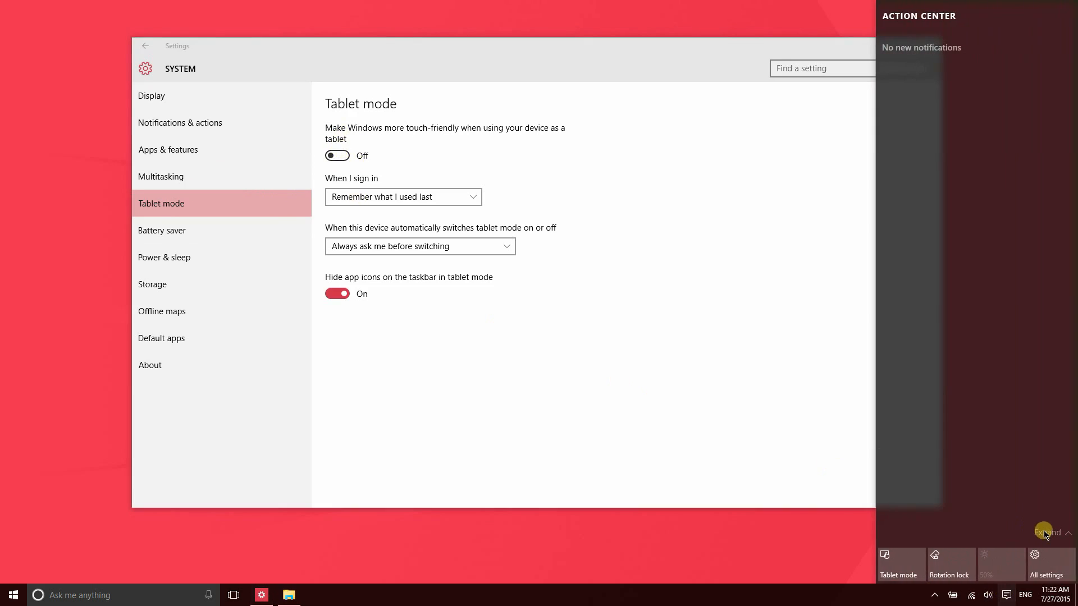
pyautogui.moveTo(567, 248)
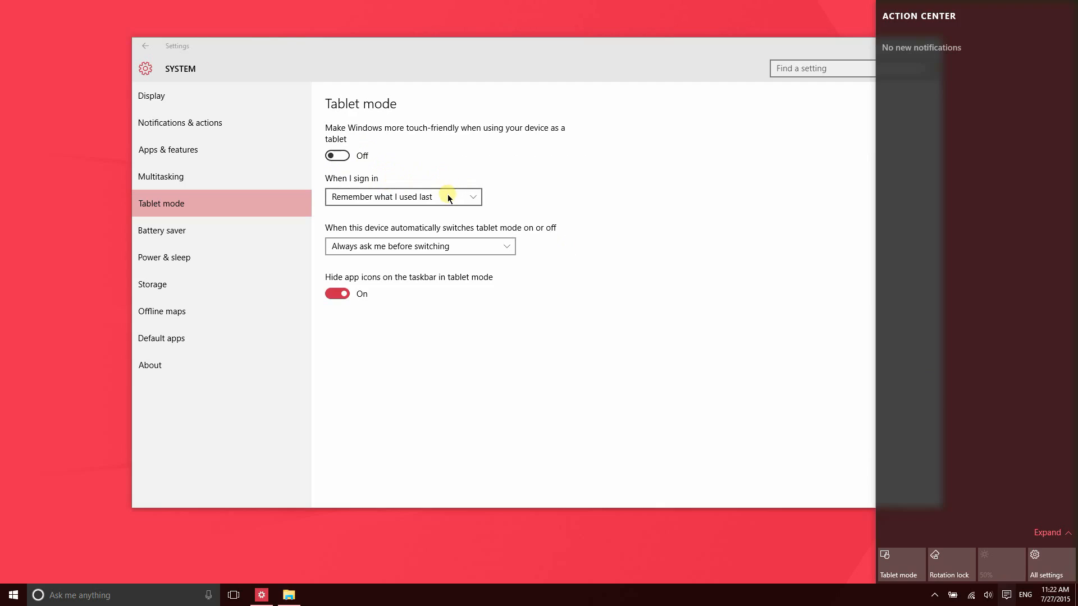
pyautogui.moveTo(438, 192)
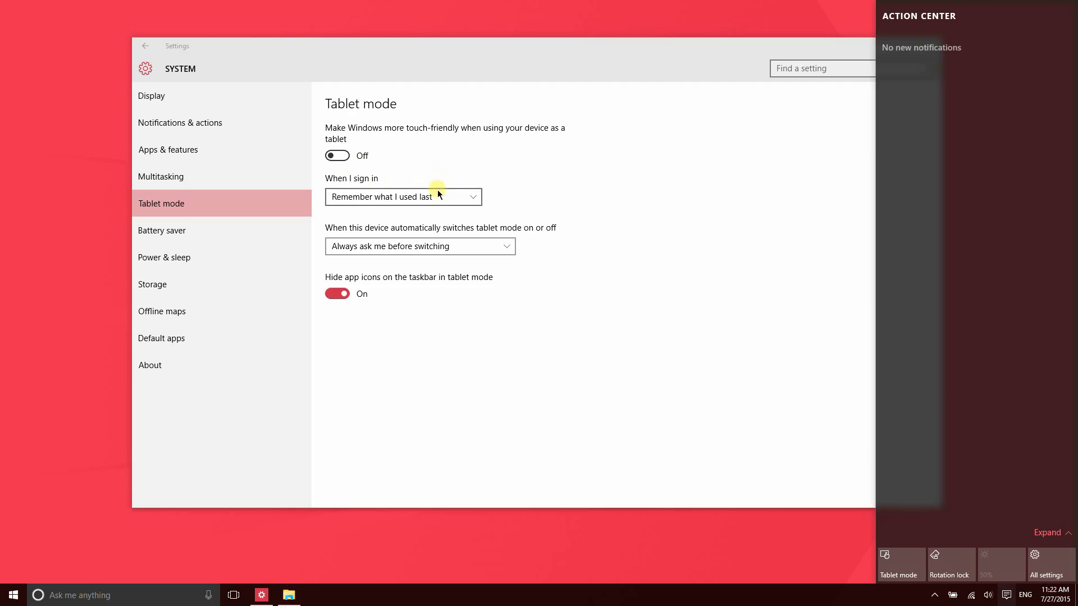
pyautogui.click(402, 196)
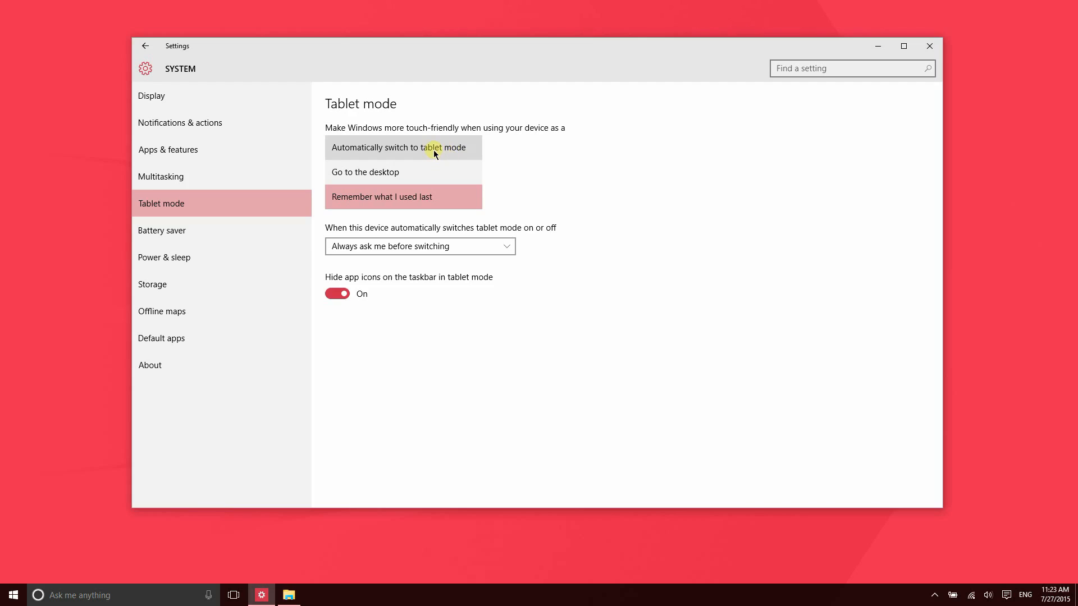
pyautogui.moveTo(566, 213)
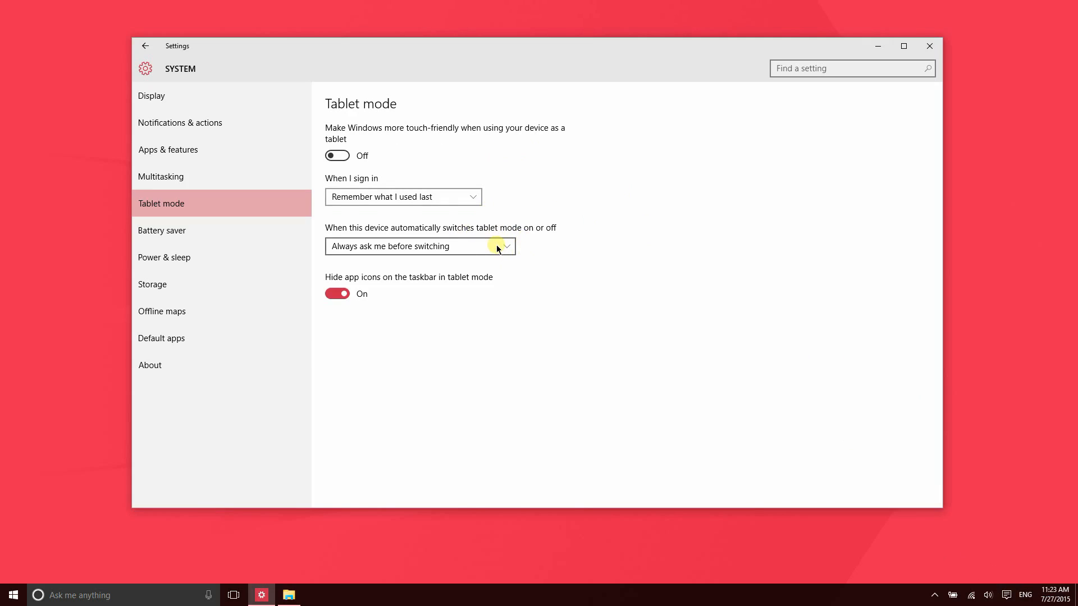
pyautogui.moveTo(457, 248)
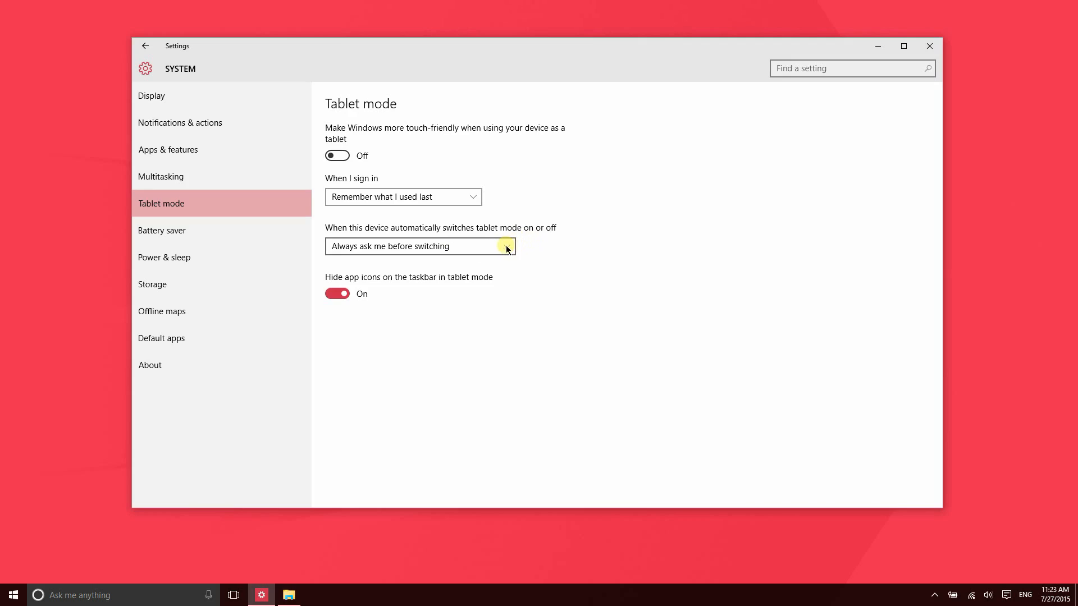
pyautogui.click(419, 246)
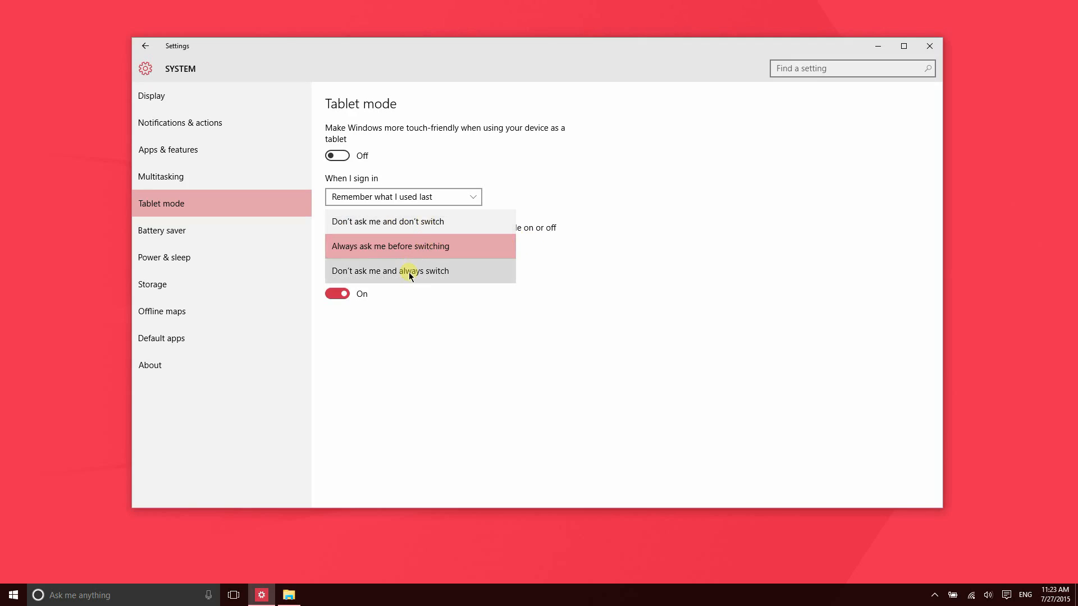
pyautogui.click(390, 246)
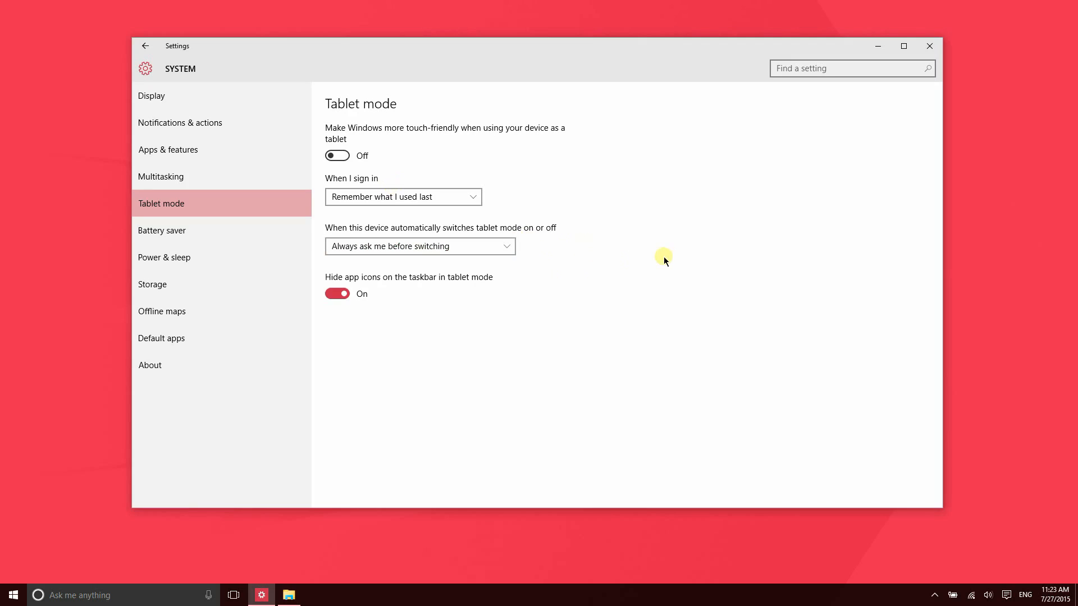
pyautogui.moveTo(548, 299)
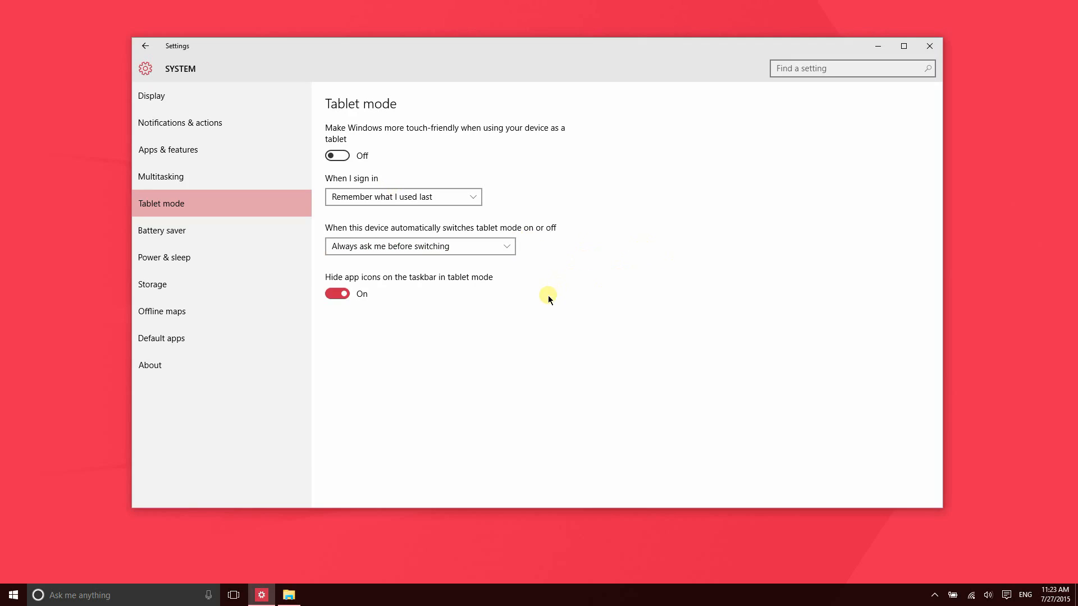
pyautogui.moveTo(659, 567)
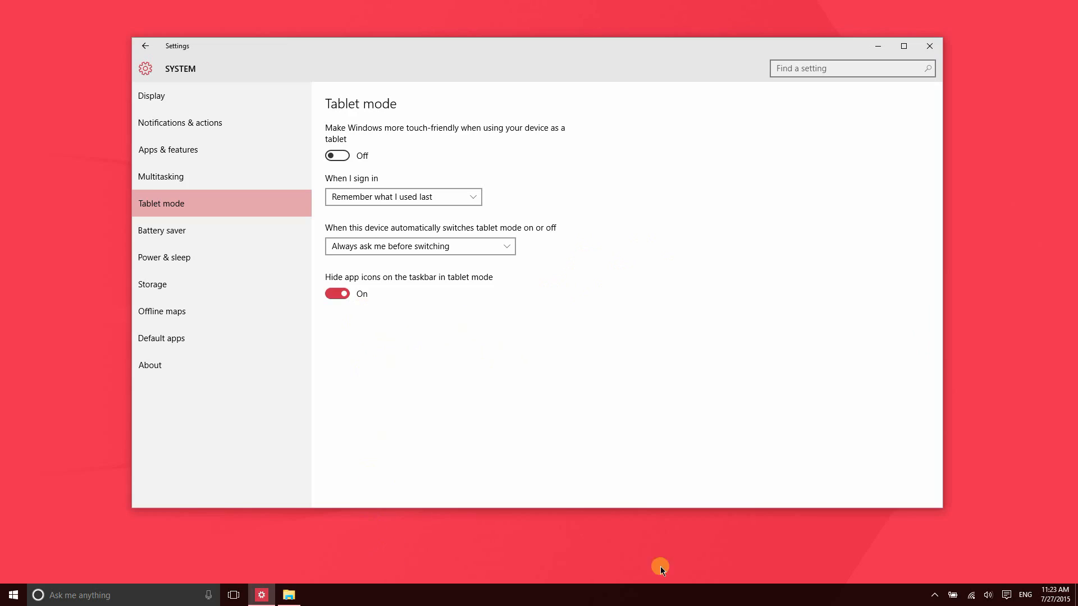
# Turn on tablet mode from Action Center and set 'Hide app icons on the taskbar' off.
pyautogui.click(1008, 595)
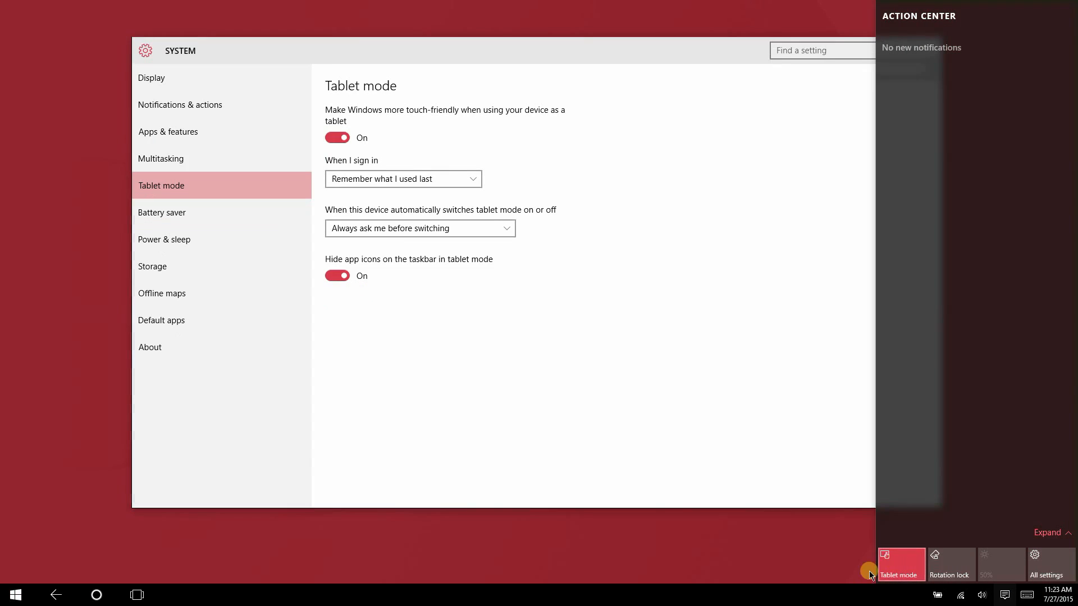
pyautogui.click(900, 566)
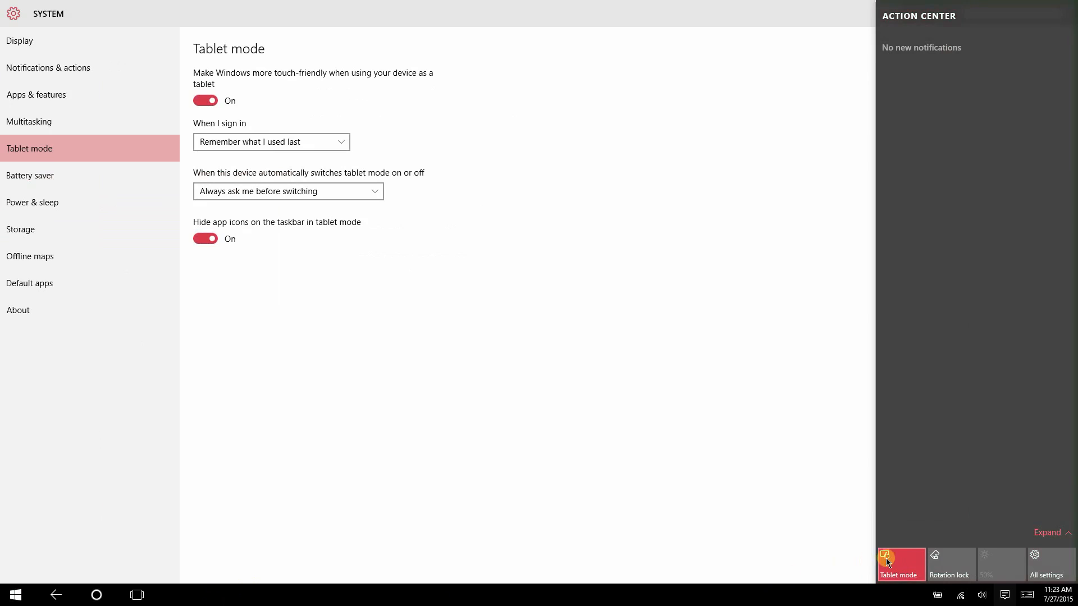
pyautogui.click(205, 238)
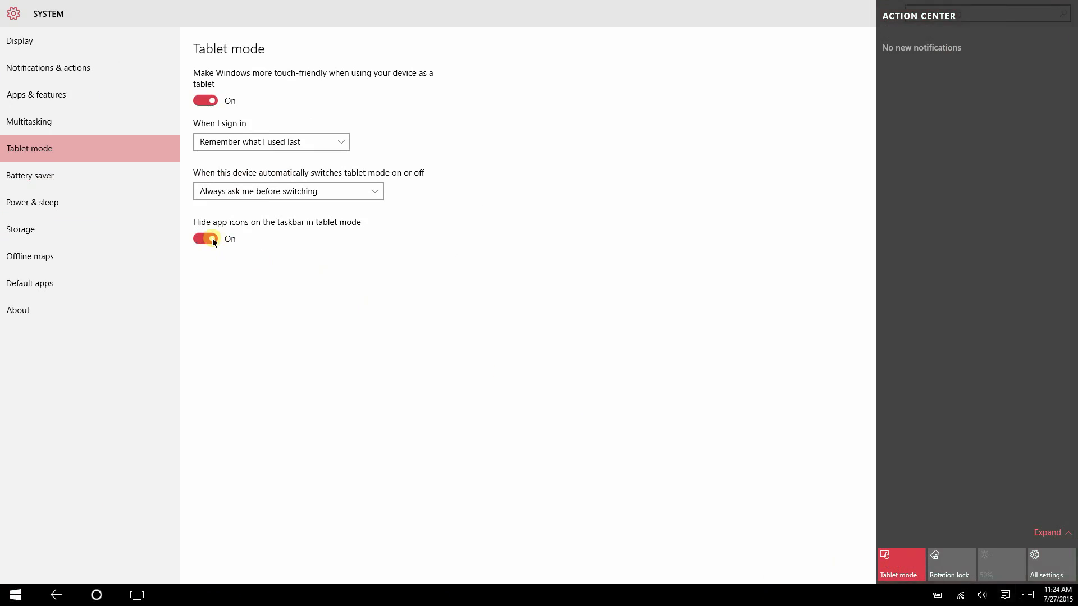
pyautogui.click(205, 239)
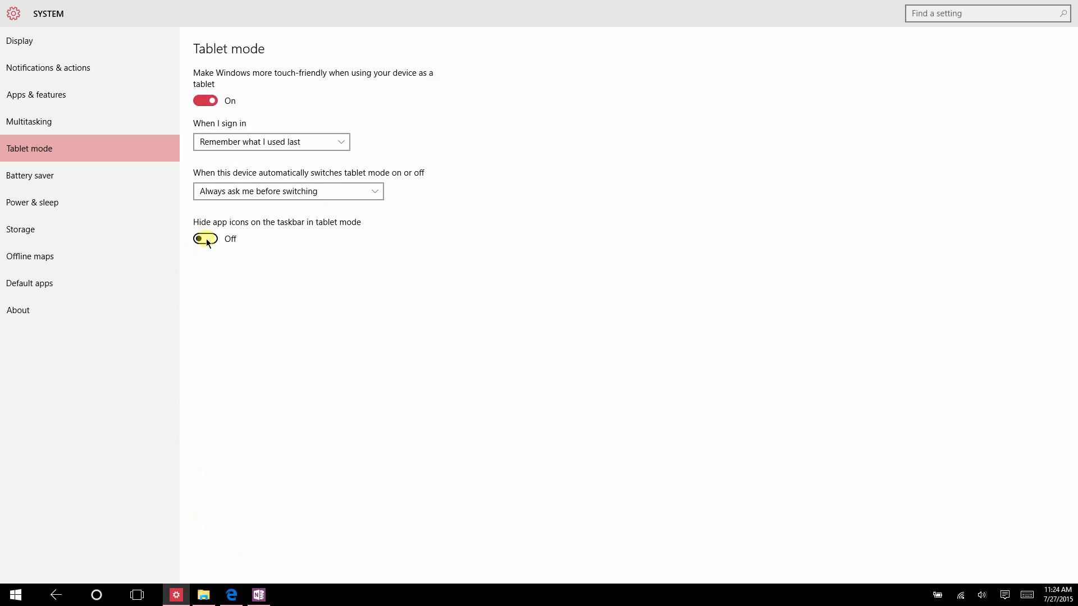
pyautogui.click(205, 238)
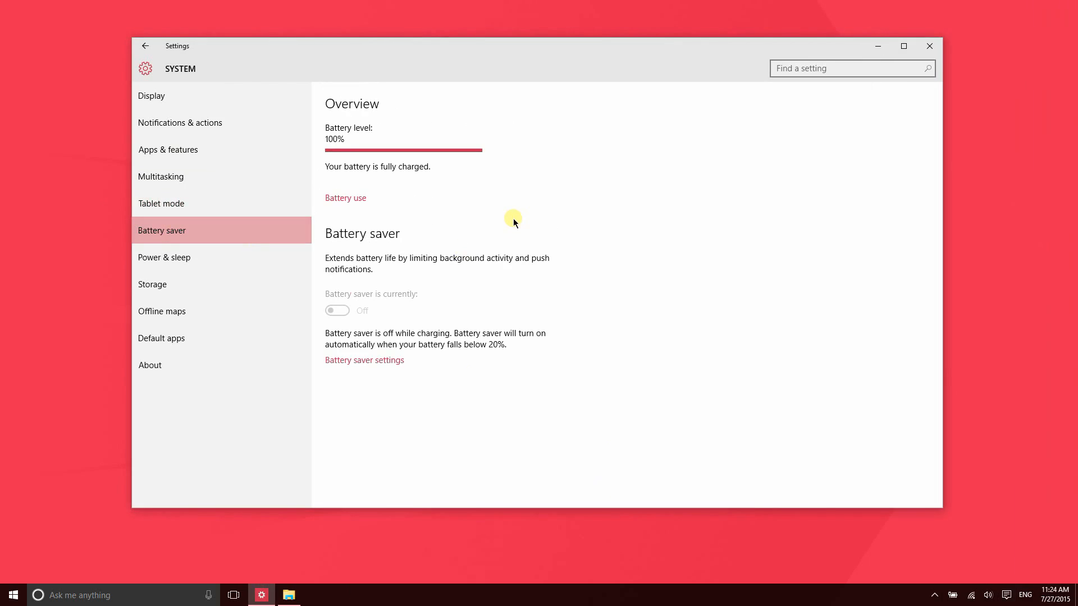
pyautogui.moveTo(417, 238)
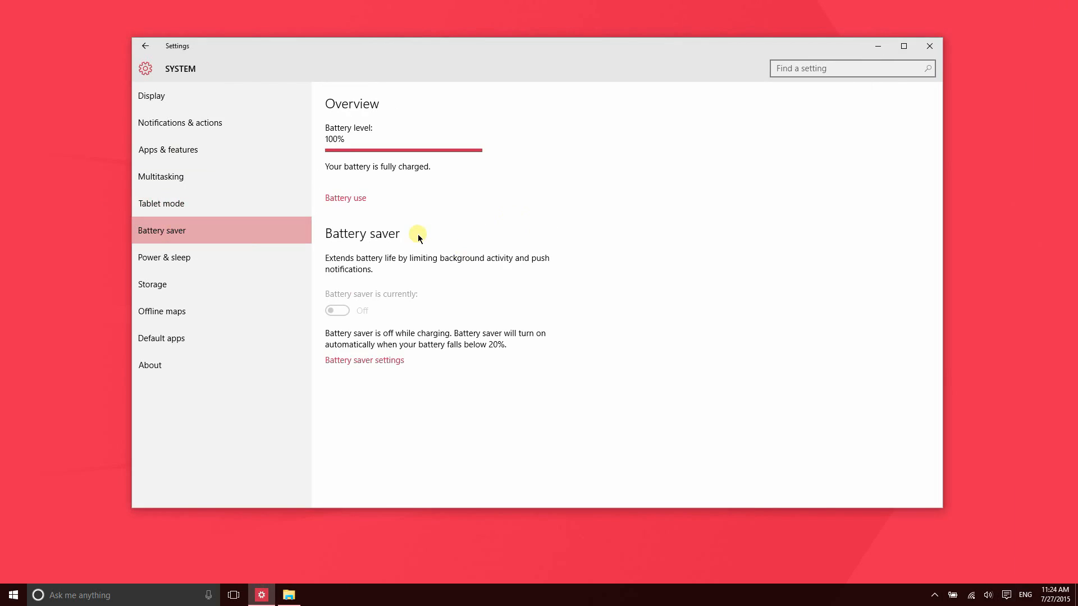
pyautogui.moveTo(383, 281)
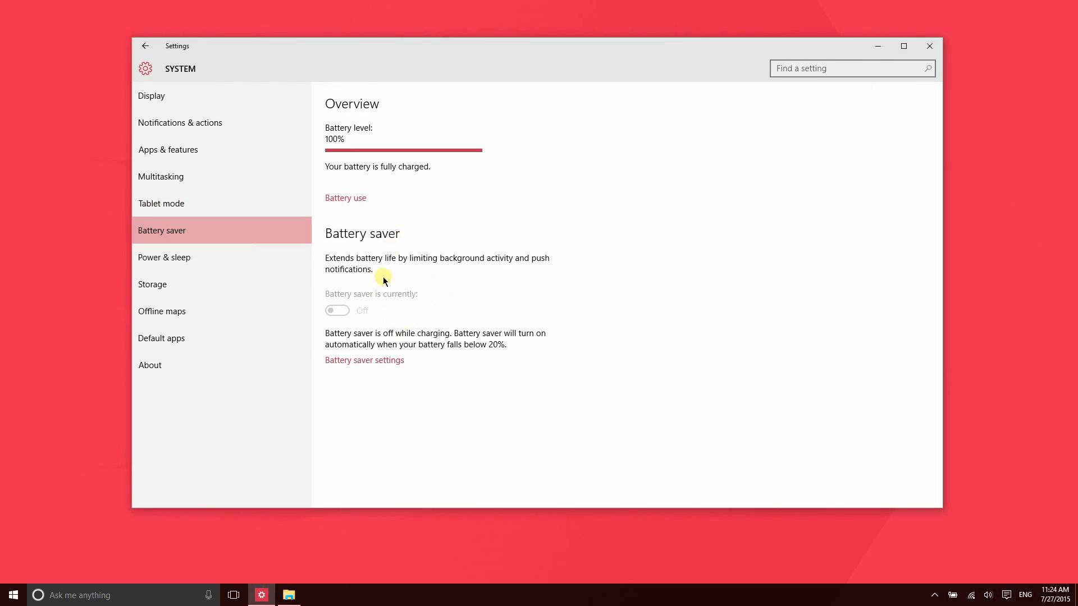
pyautogui.moveTo(381, 281)
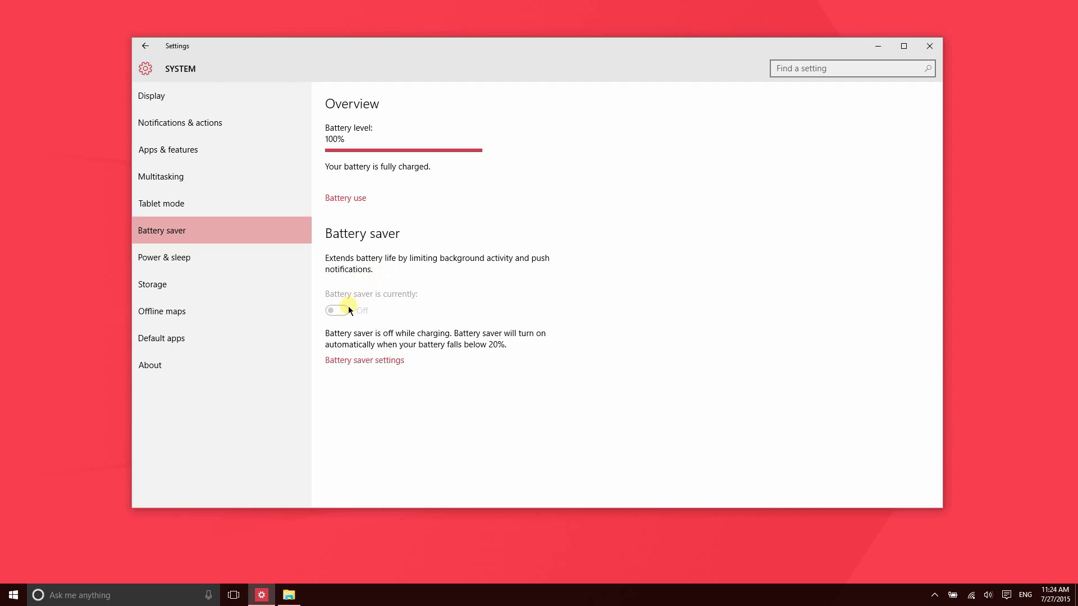
pyautogui.moveTo(490, 349)
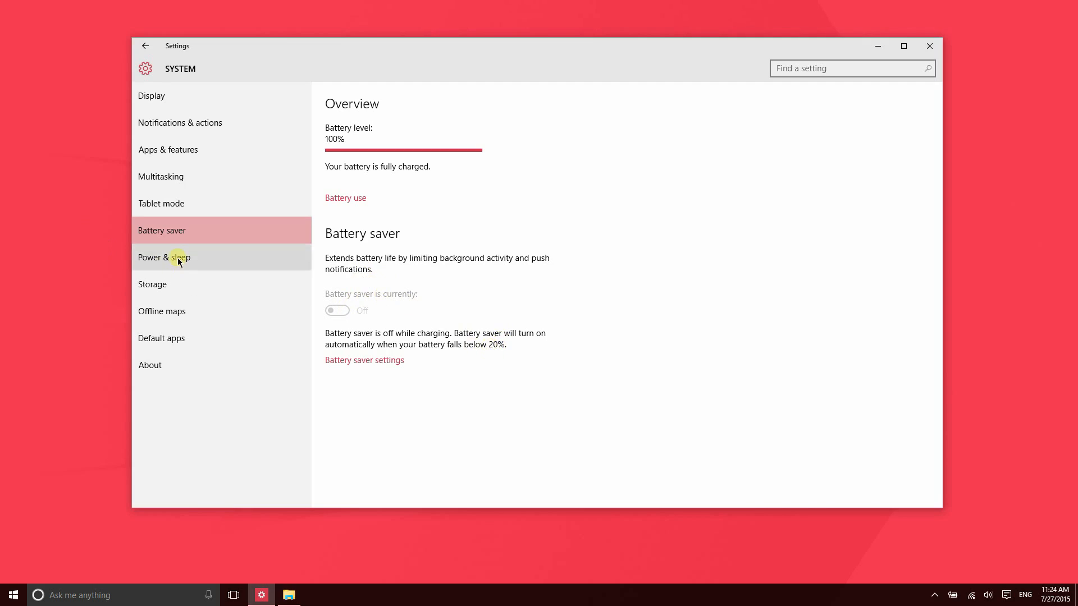
# Go to the Power & sleep page from the System sidebar.
pyautogui.click(164, 257)
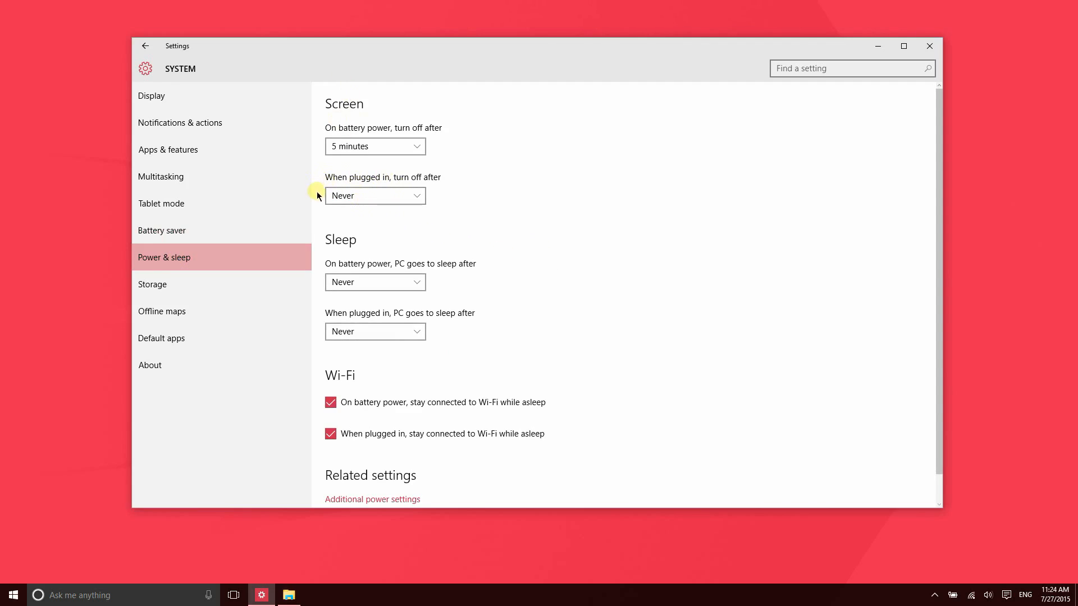
pyautogui.moveTo(374, 180)
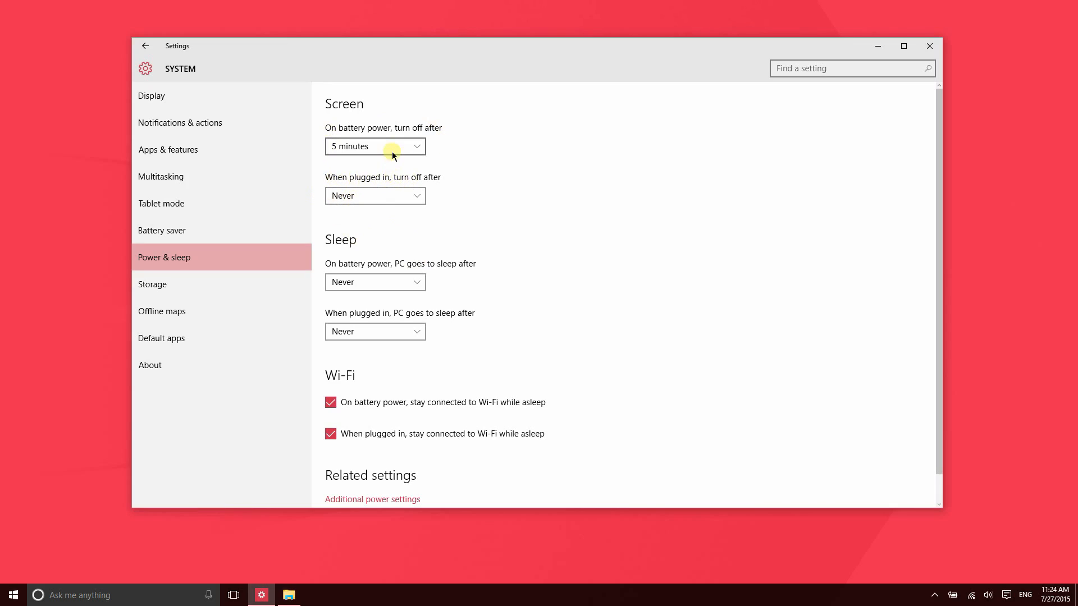
# Keep battery screen timeout at 5 minutes and sleep at Never, then view Storage.
pyautogui.click(375, 146)
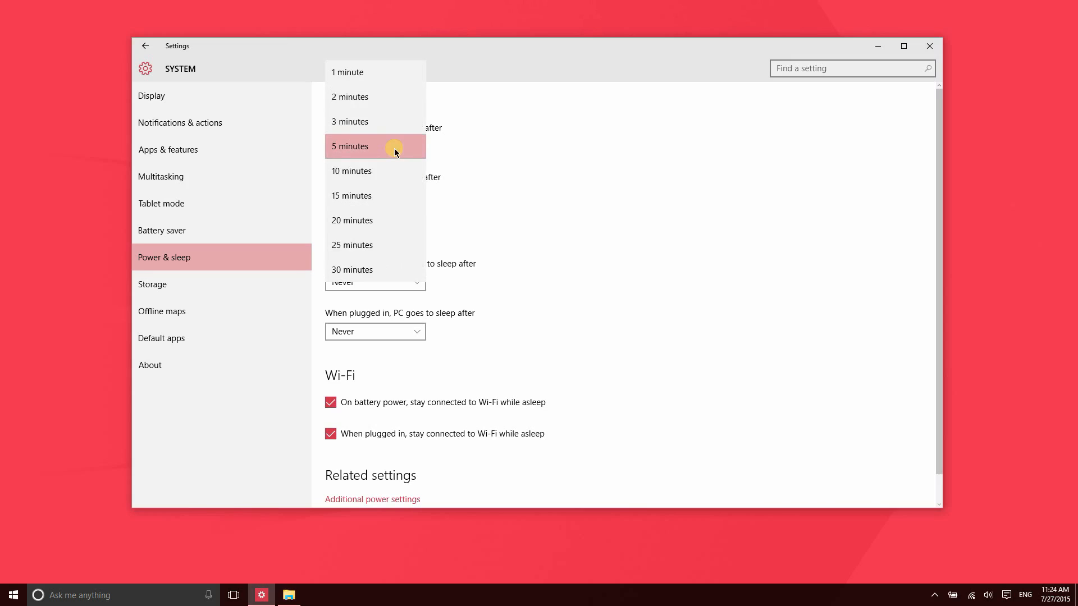
pyautogui.click(349, 146)
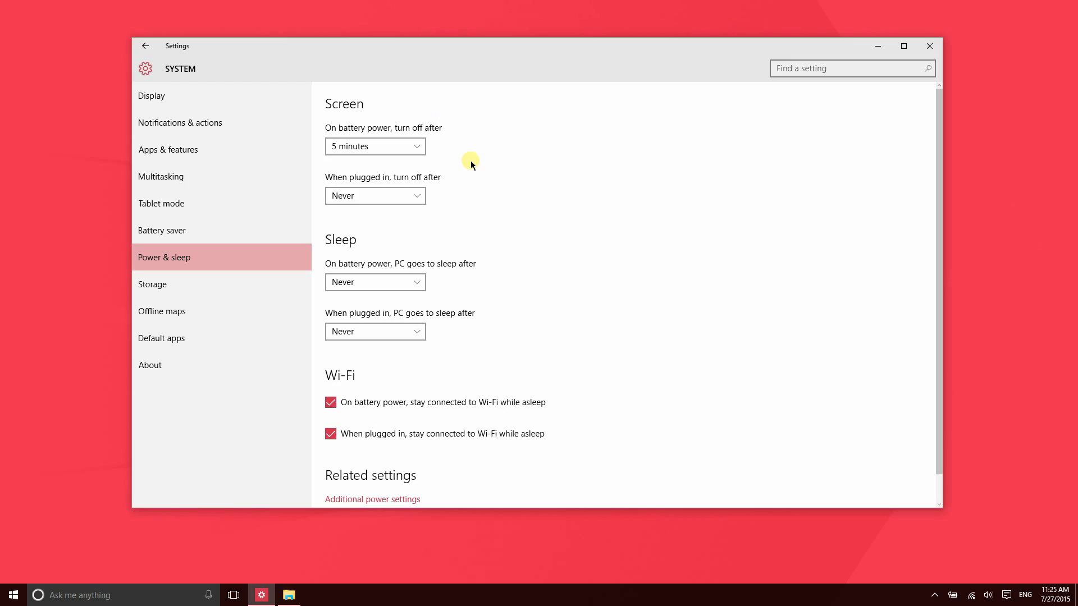
pyautogui.moveTo(453, 177)
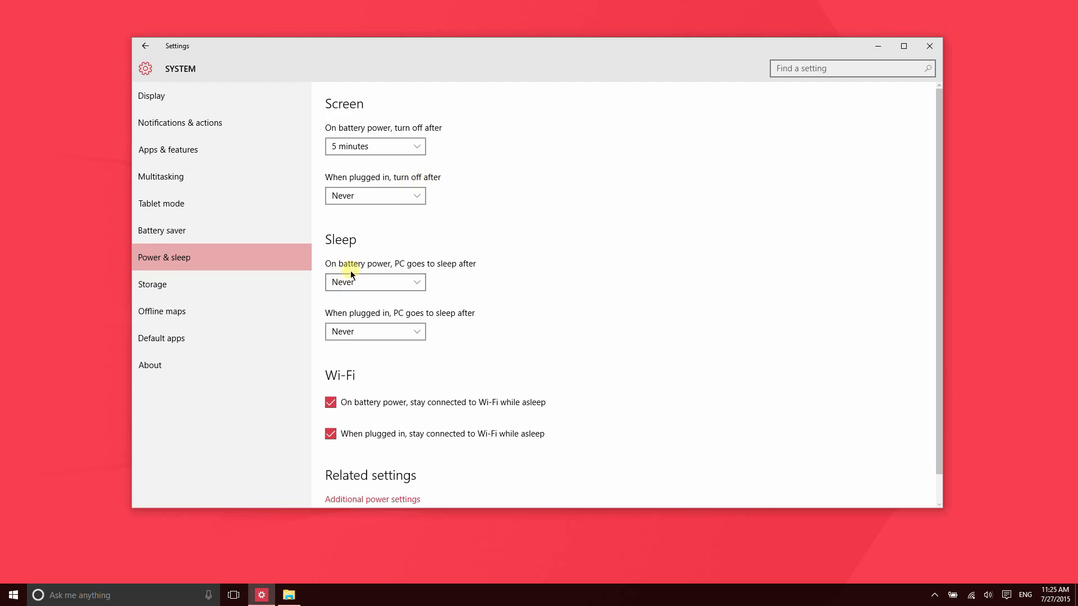
pyautogui.click(375, 282)
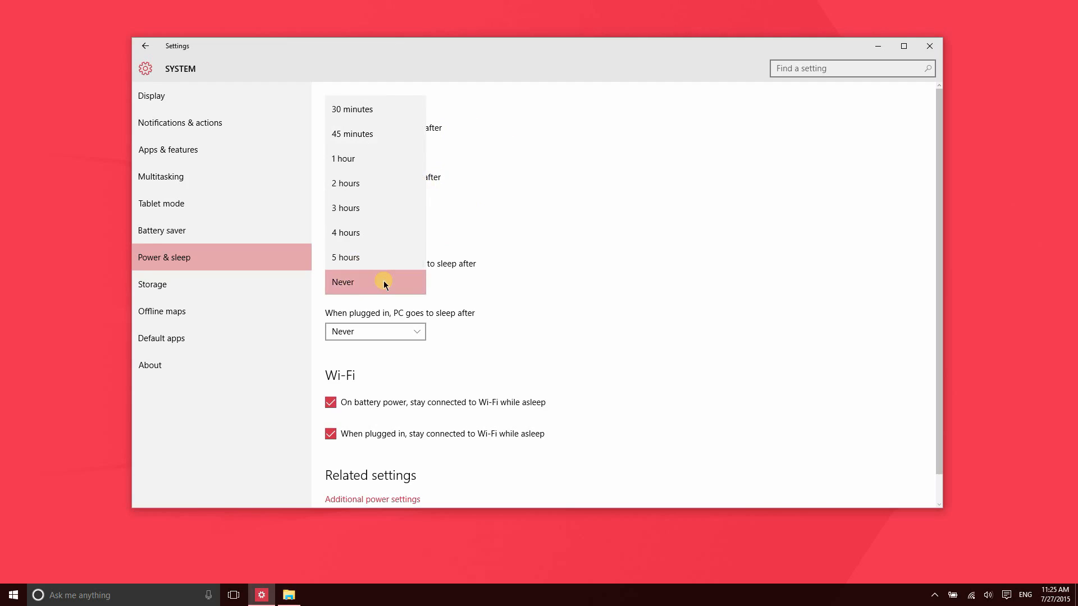
pyautogui.click(374, 282)
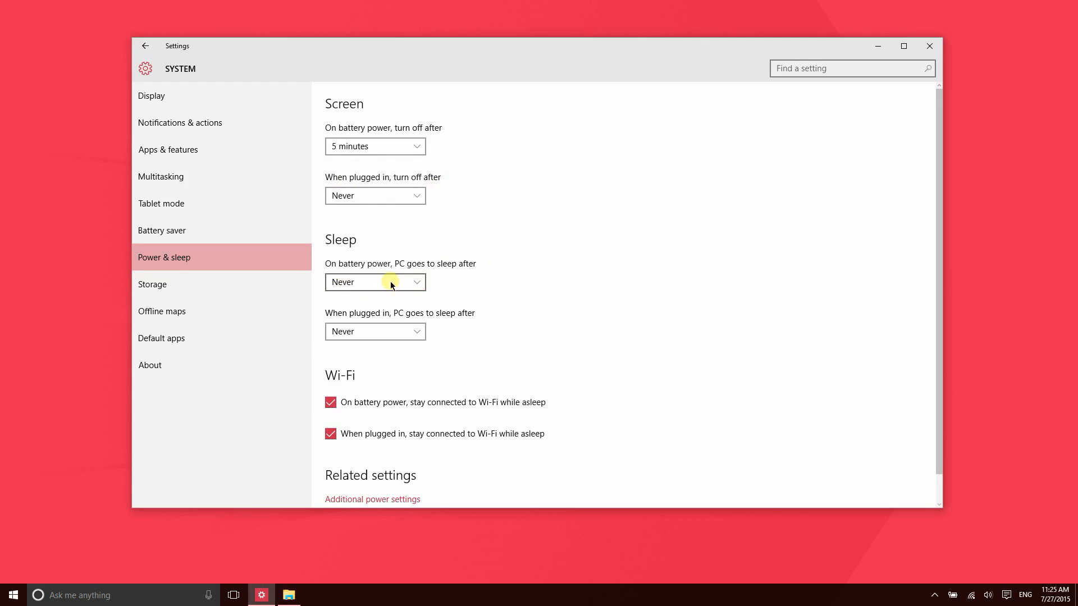
pyautogui.moveTo(710, 228)
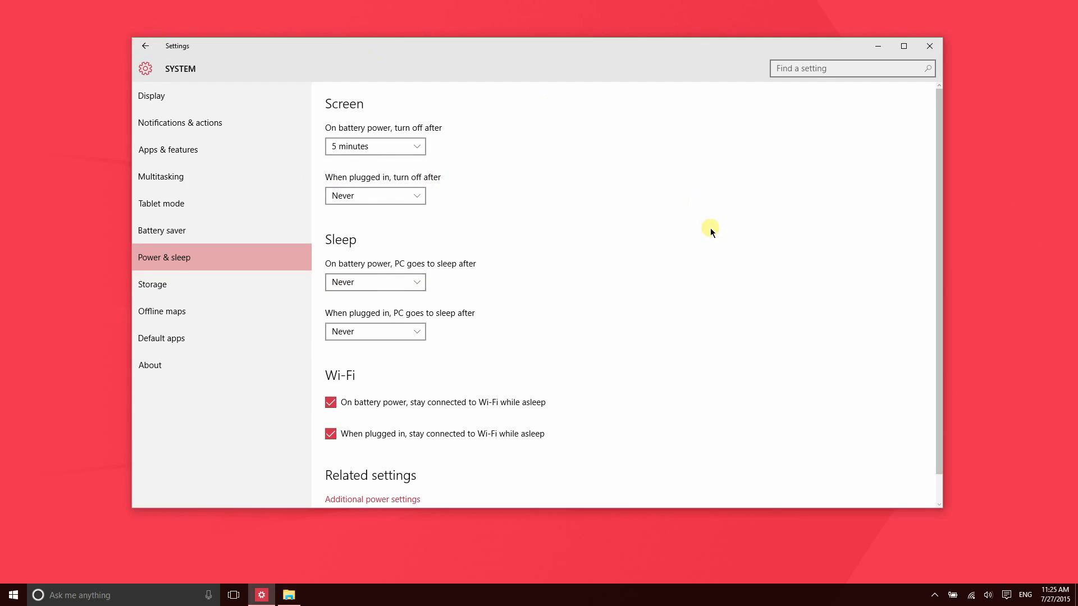
pyautogui.scroll(-3)
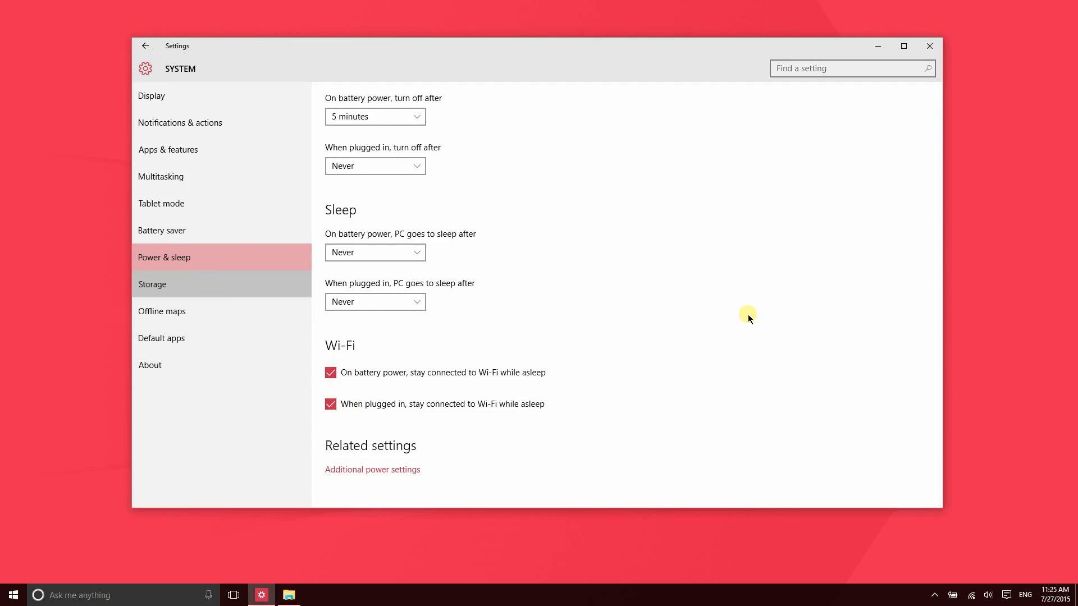
pyautogui.click(153, 284)
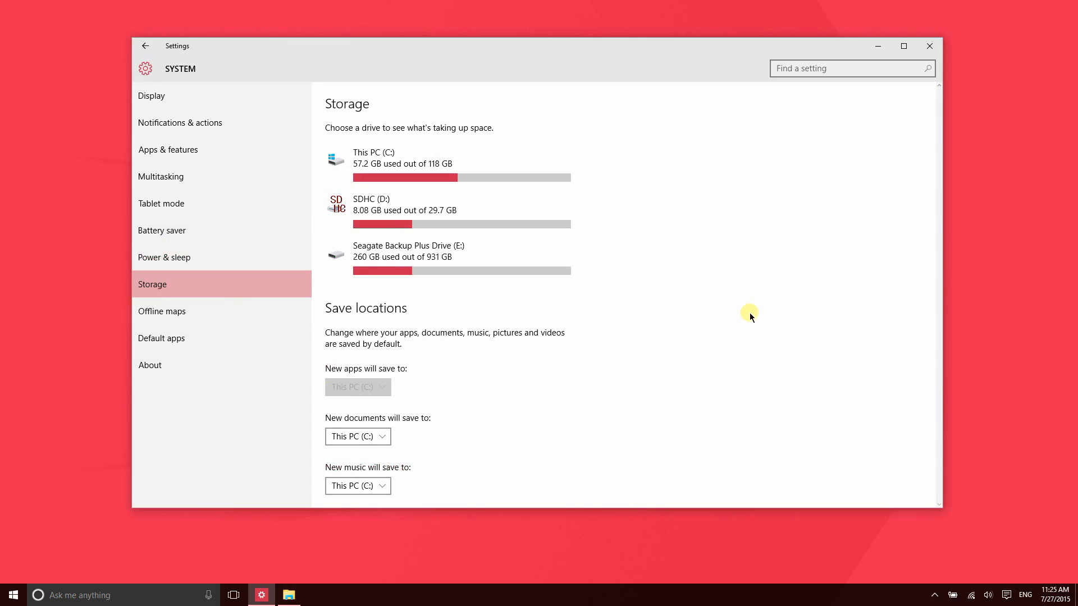
# Review the Storage drives, then show Offline maps with metered downloads off and automatic updates on.
pyautogui.scroll(-3)
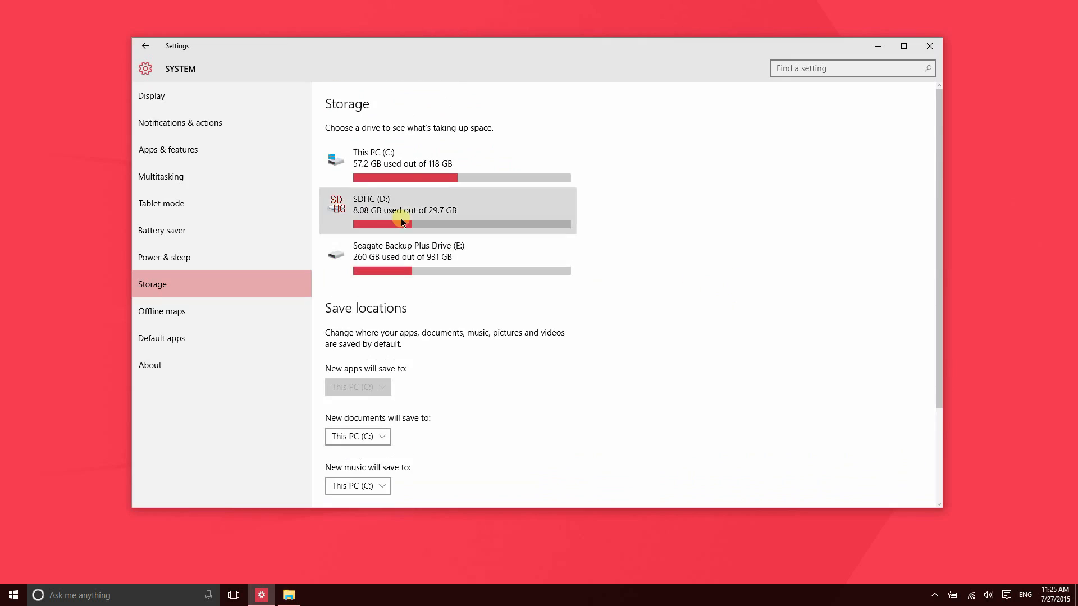
pyautogui.moveTo(392, 156)
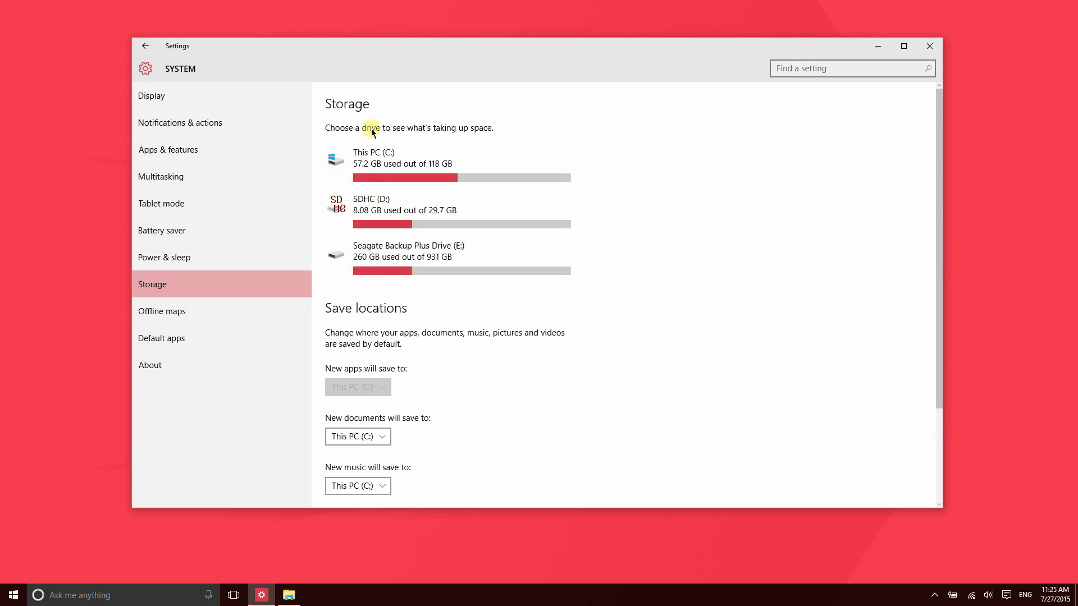
pyautogui.click(162, 310)
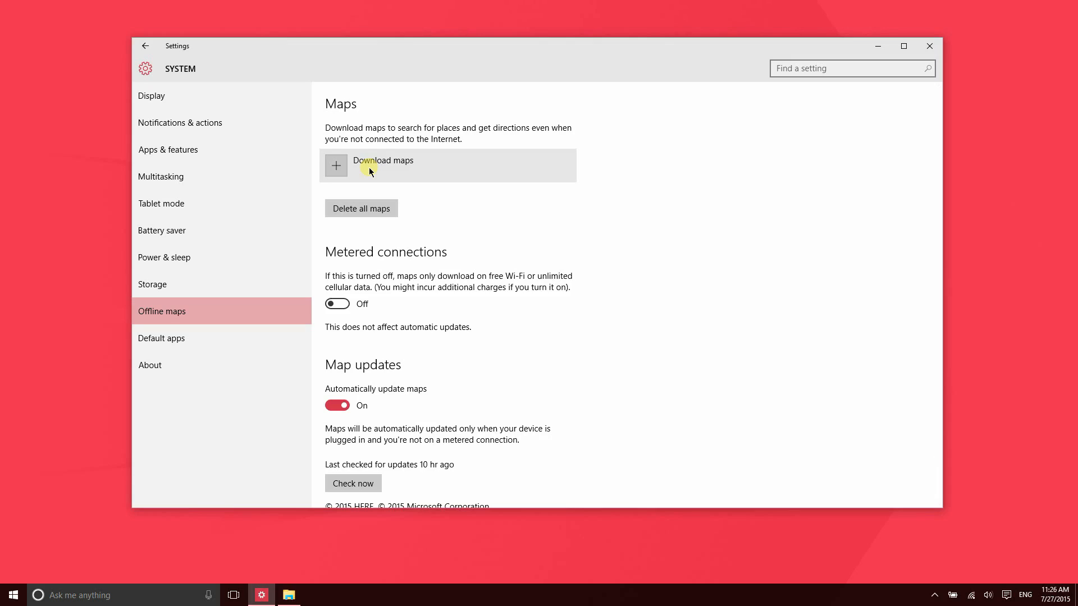
pyautogui.scroll(-3)
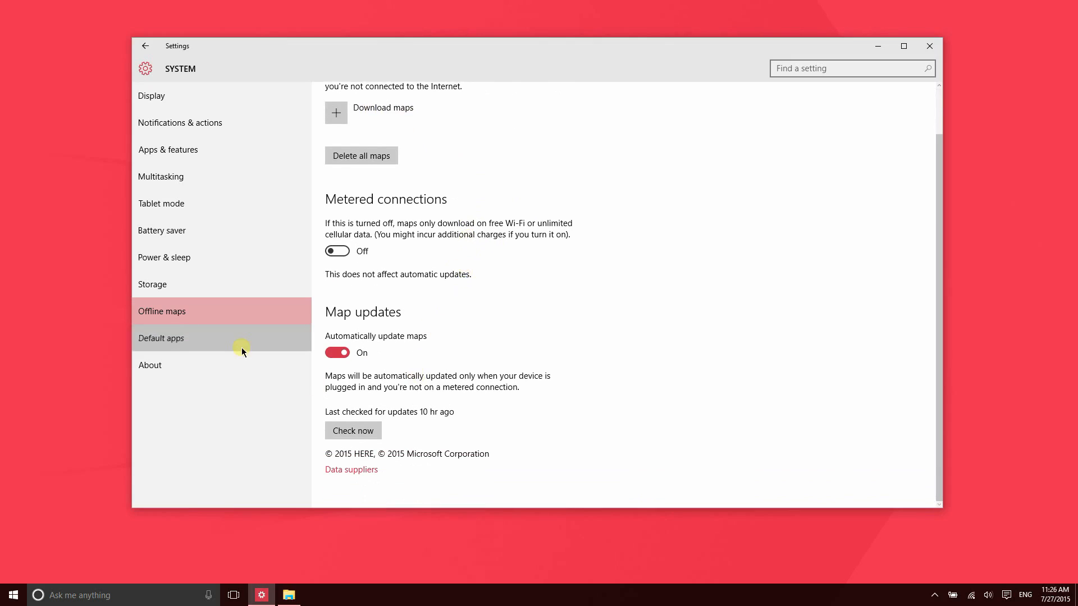
# Show the Default apps page listing Maps, Groove Music, Photos and Microsoft Edge.
pyautogui.click(162, 337)
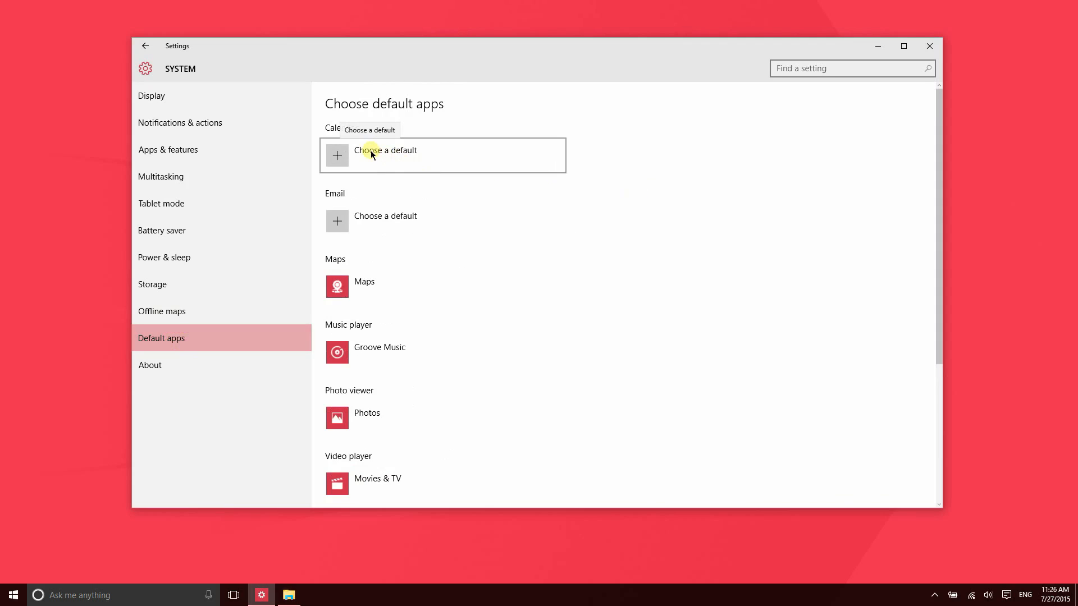
pyautogui.scroll(-3)
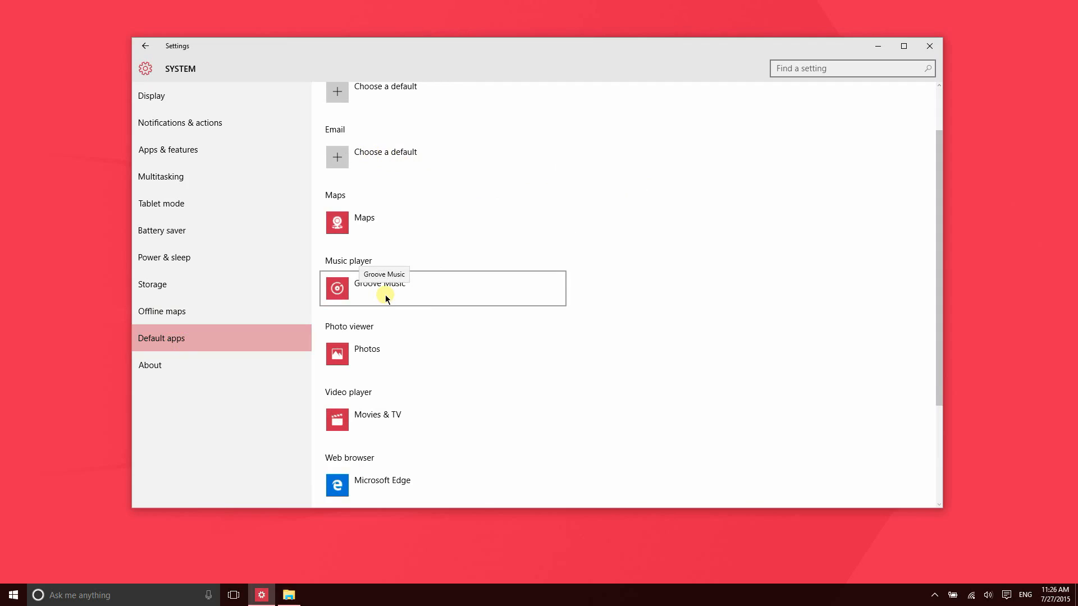